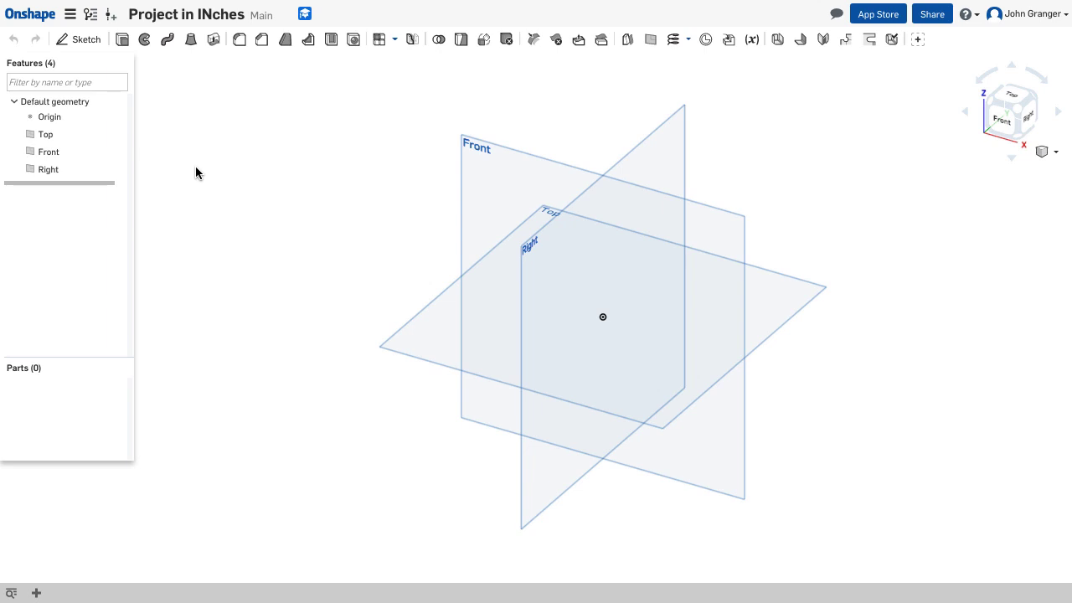
Start Sketch 1 on the Top plane and view it normal to the sketch plane.
left_click(77, 40)
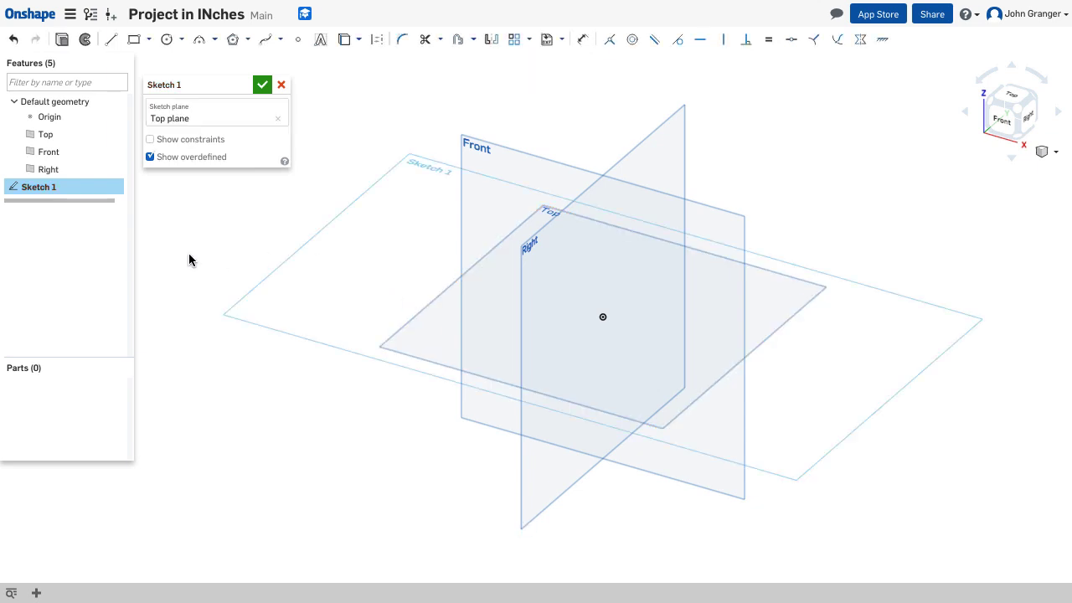
right_click(190, 259)
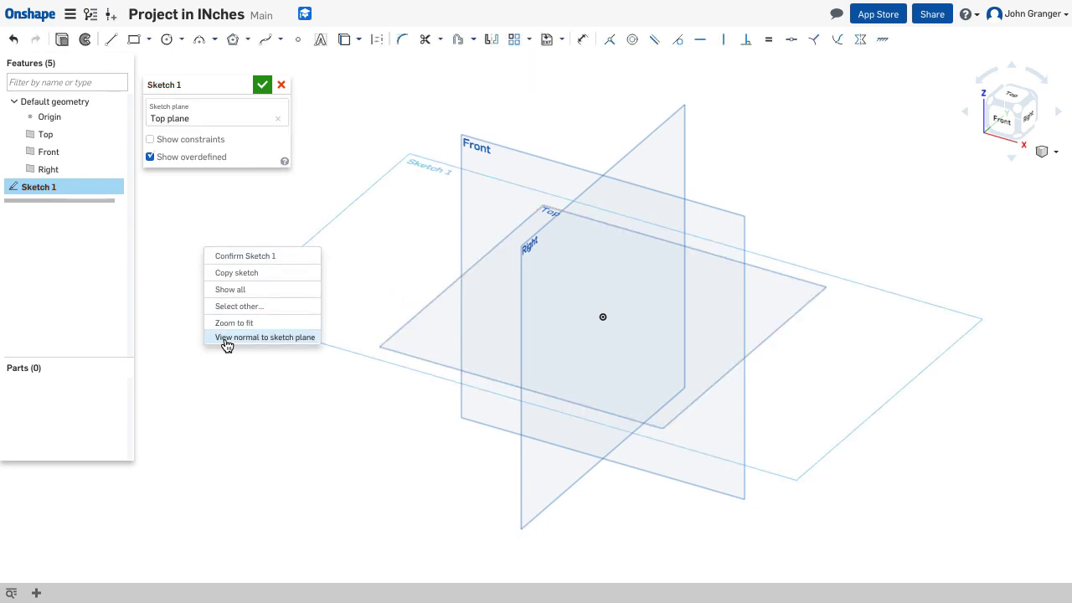
left_click(265, 336)
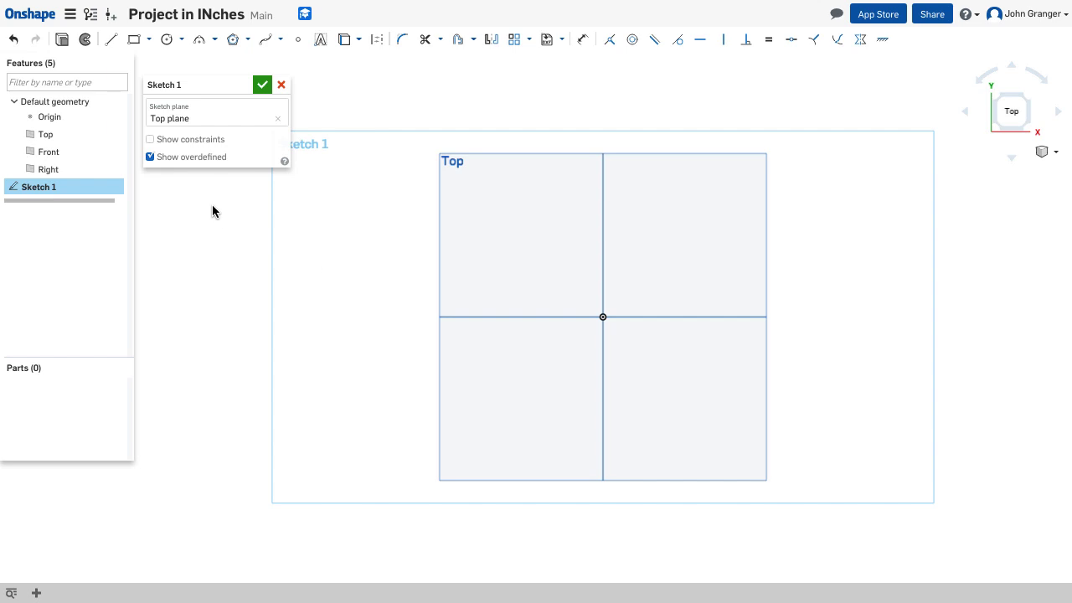
Draw a center-point rectangle from the origin and dimension it 5 by 3.
left_click(181, 38)
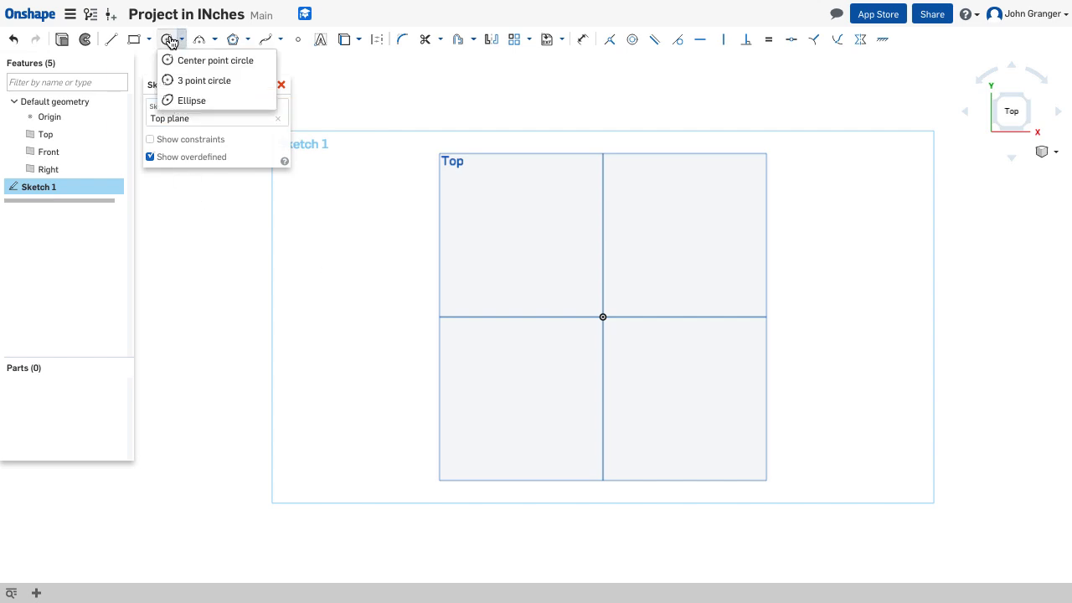
left_click(133, 39)
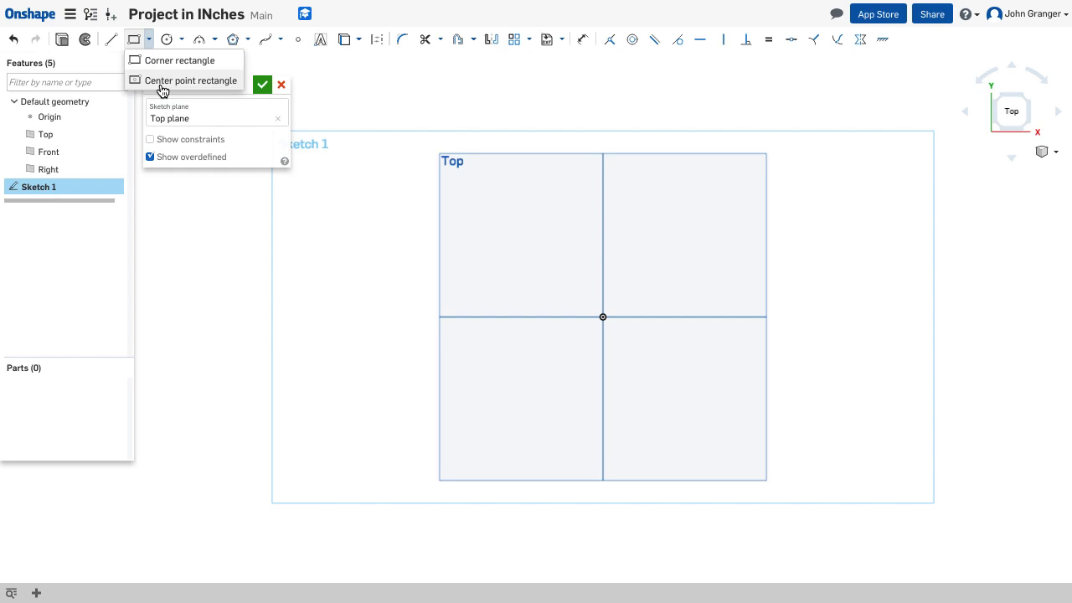
mouse_move(190, 80)
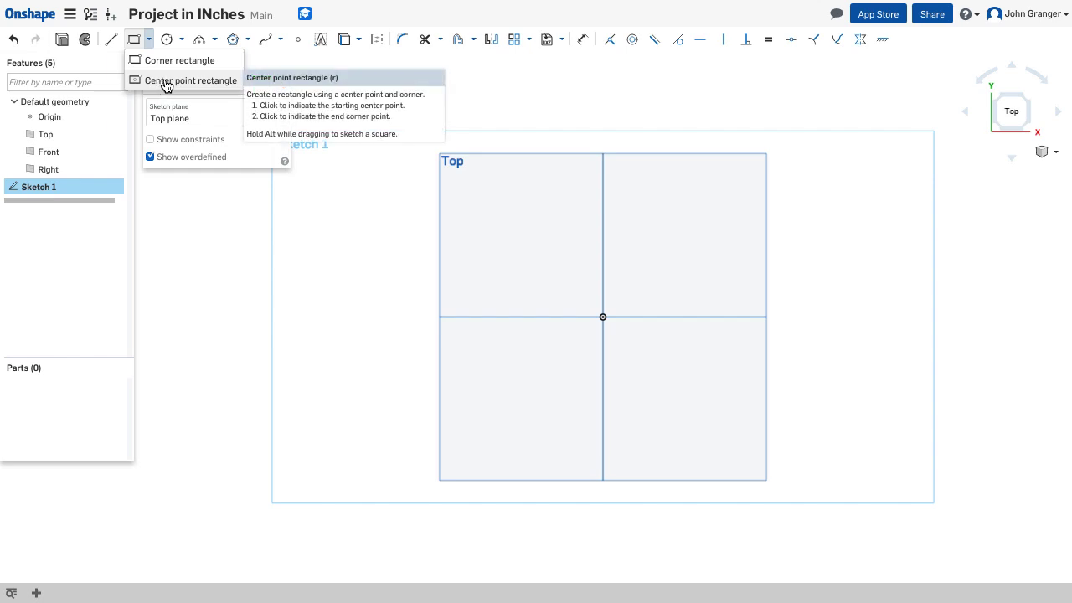
left_click(191, 79)
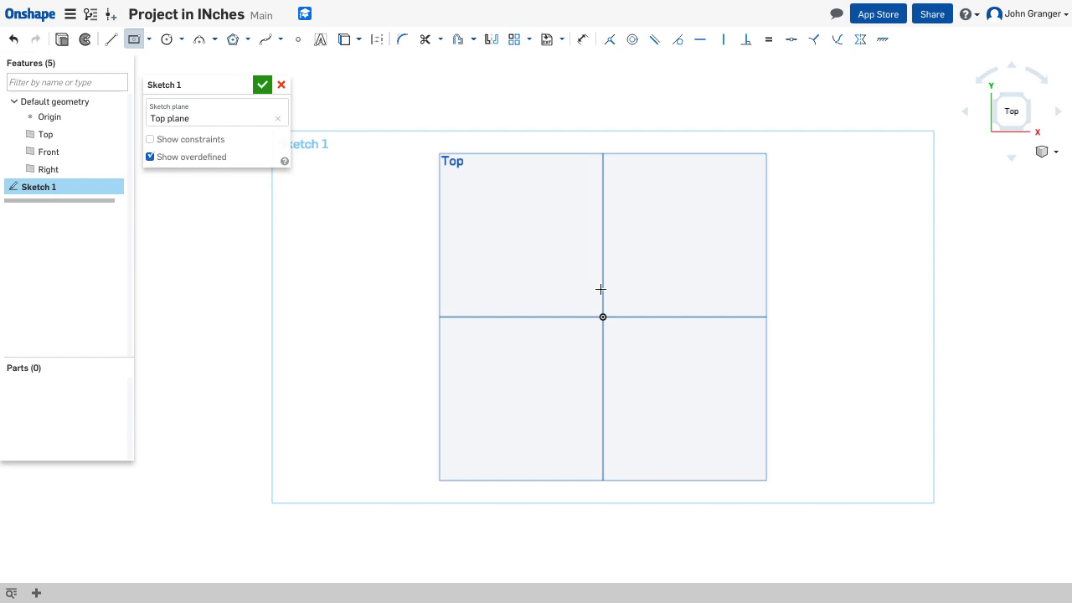
left_click_drag(445, 199, 629, 230)
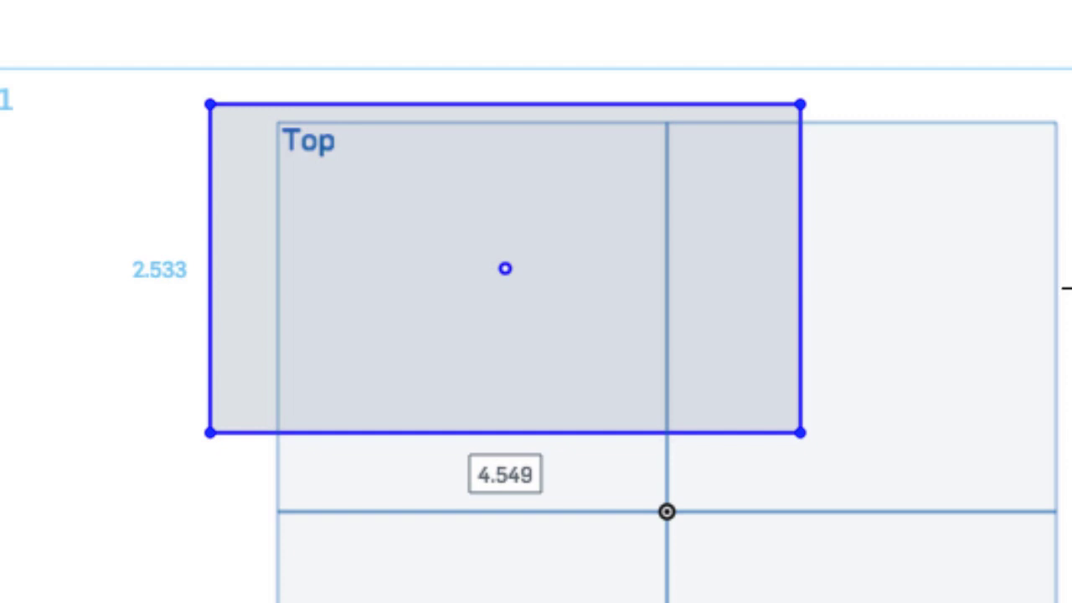
type("5")
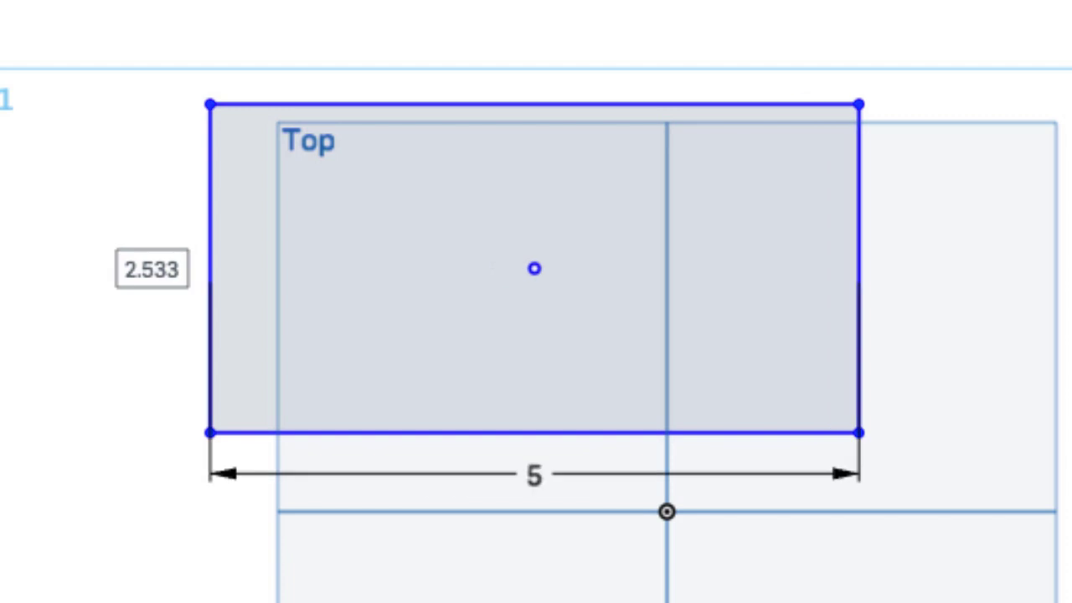
type("3")
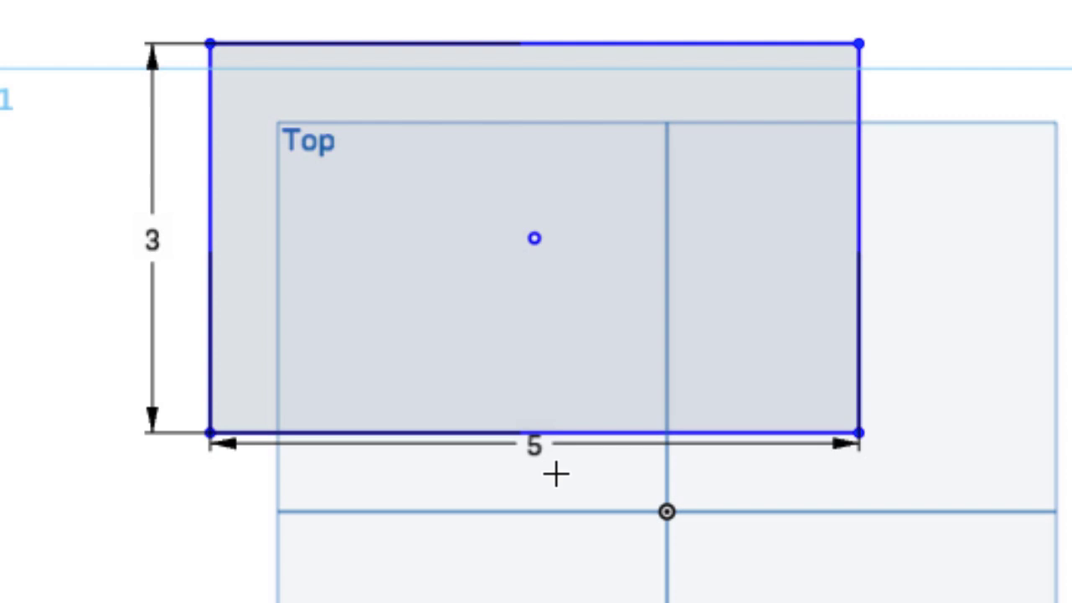
right_click(50, 400)
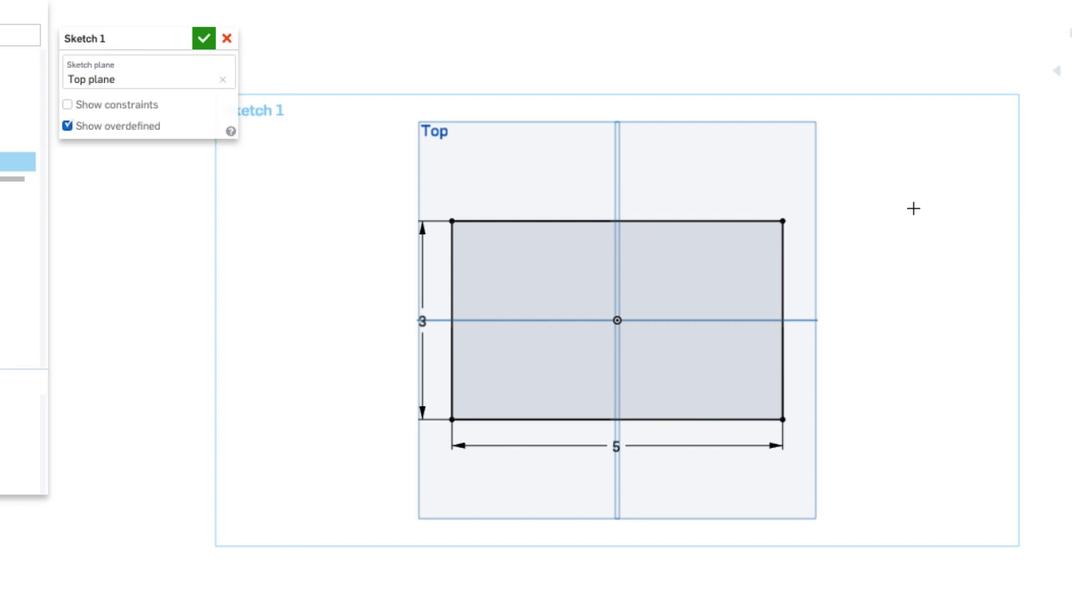
mouse_move(906, 198)
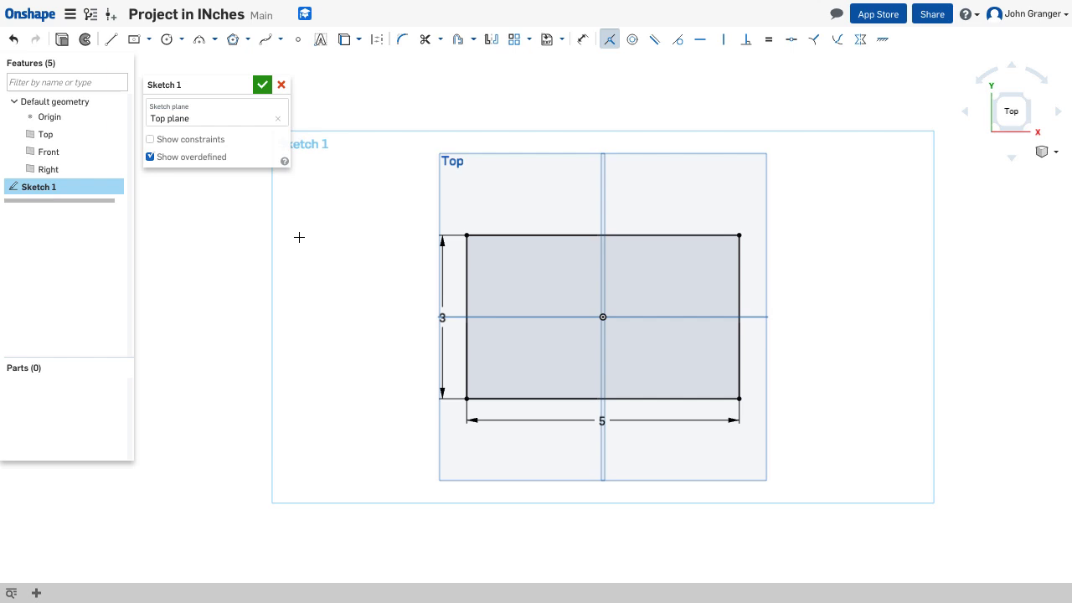
Place a center-point circle on the origin, dimensioned 1.25 diameter.
left_click(181, 38)
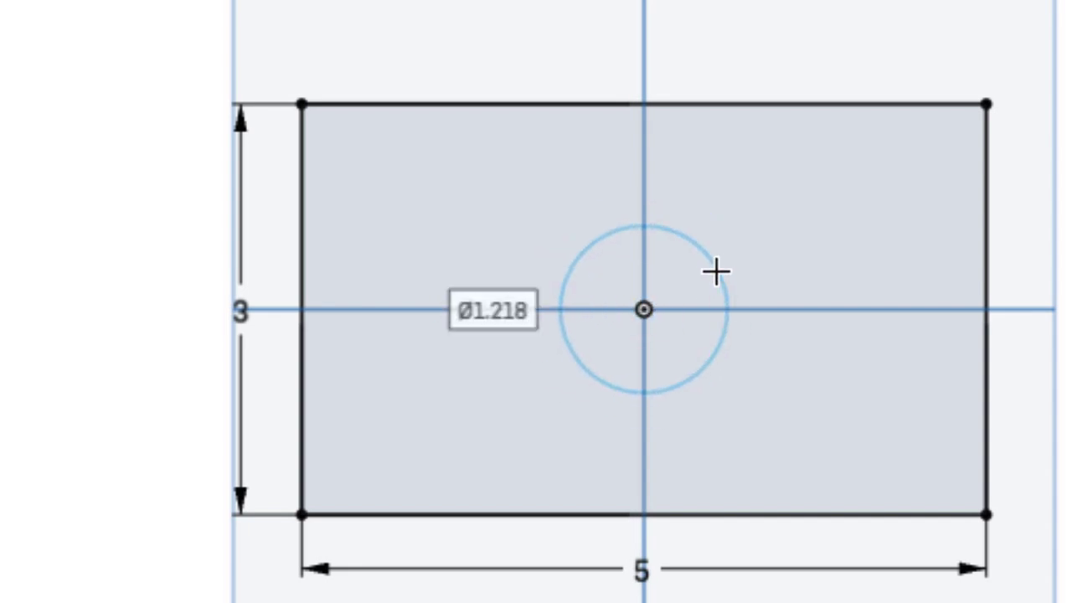
left_click(716, 271)
type("1.2")
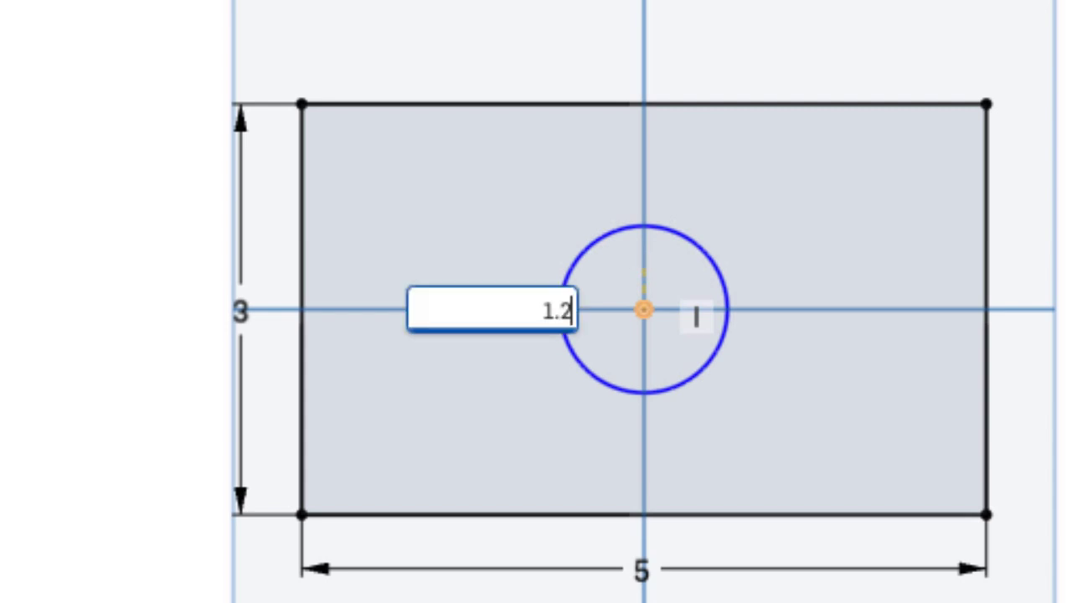
type("5")
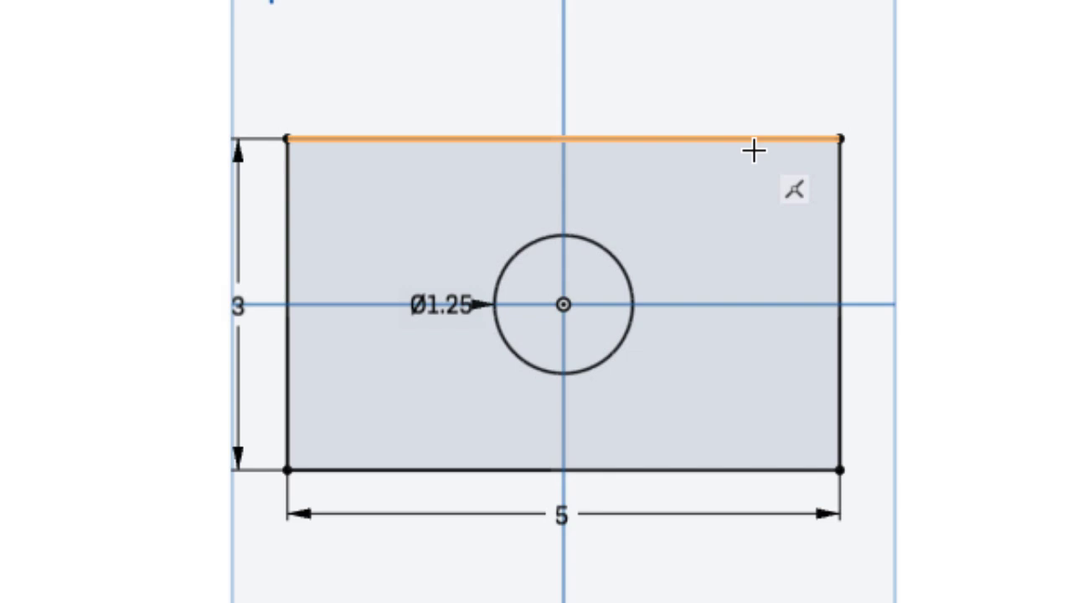
mouse_move(745, 138)
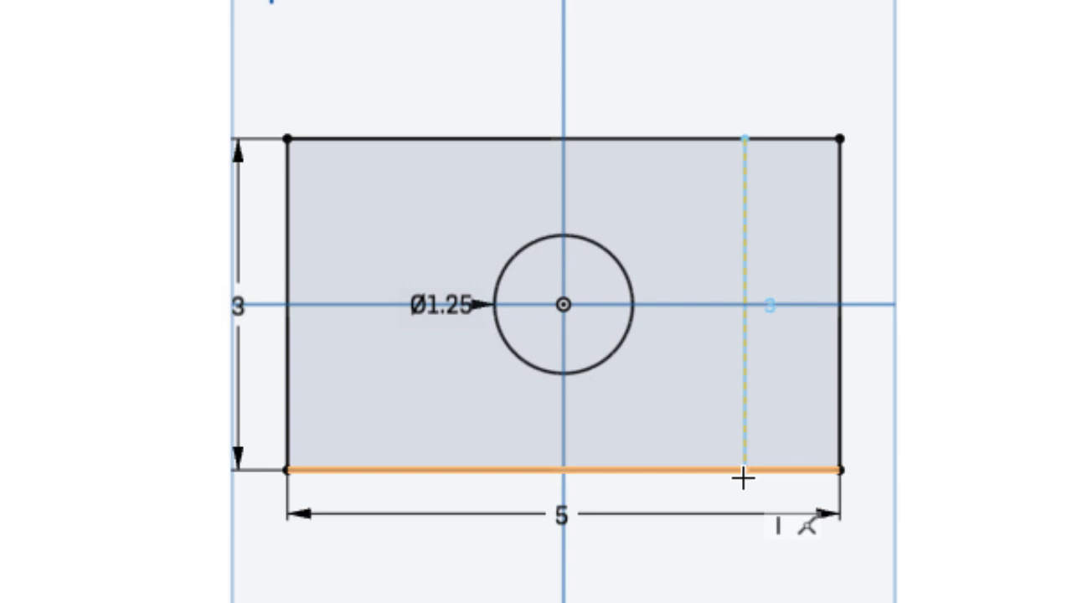
mouse_move(744, 473)
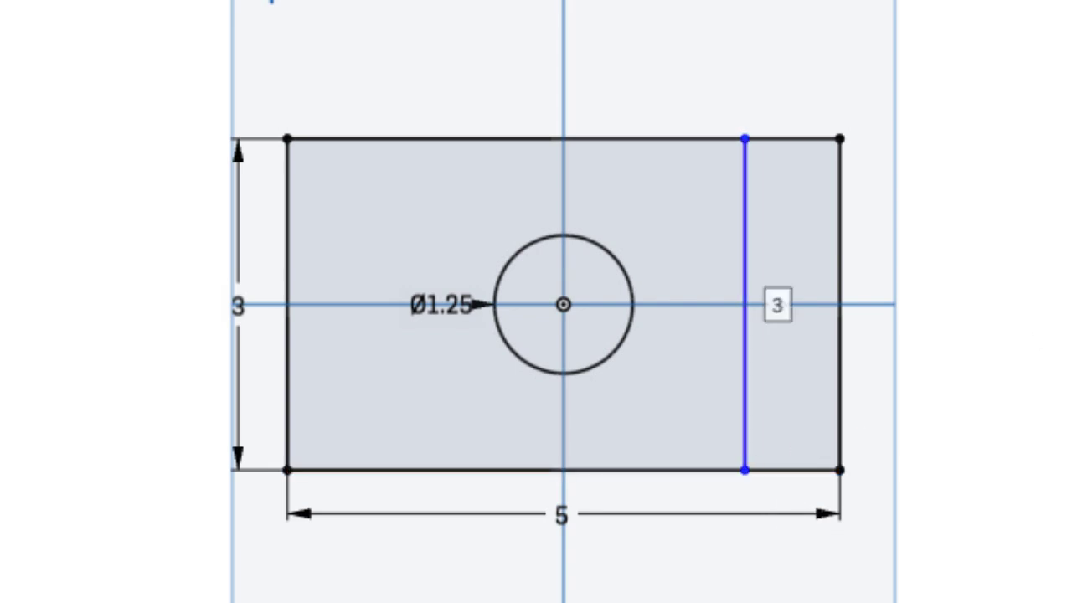
mouse_move(360, 115)
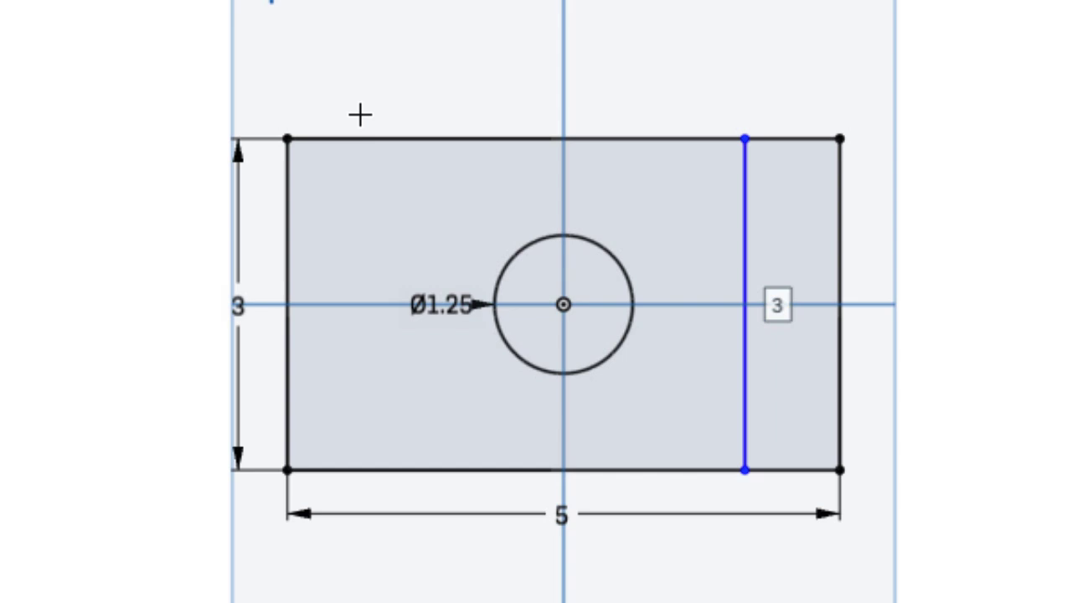
mouse_move(369, 113)
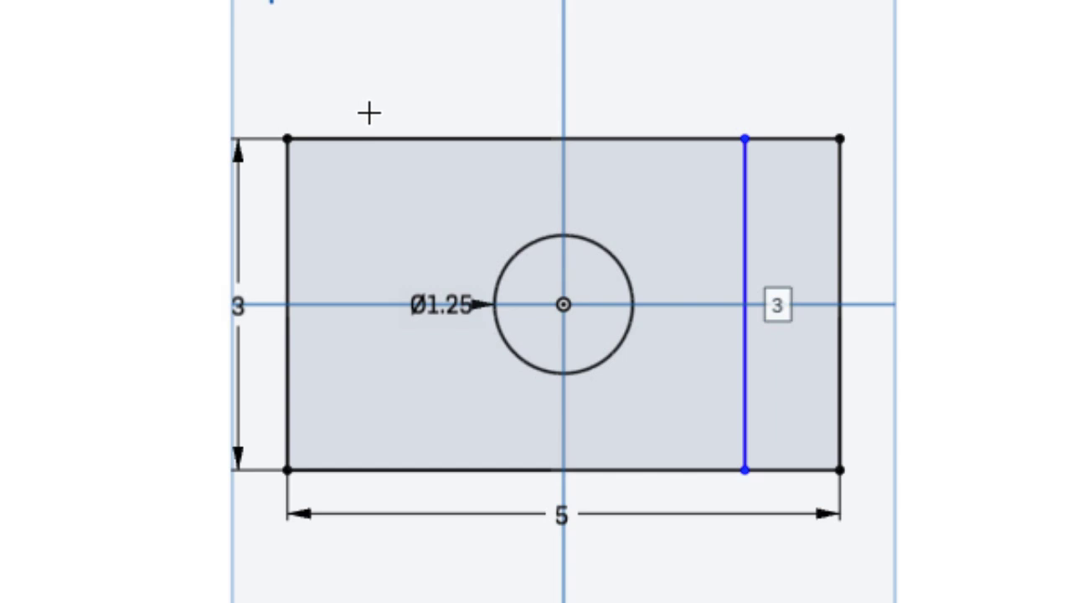
Draw vertical lines across both rectangle ends, each dimensioned 0.5 from its edge.
left_click(369, 139)
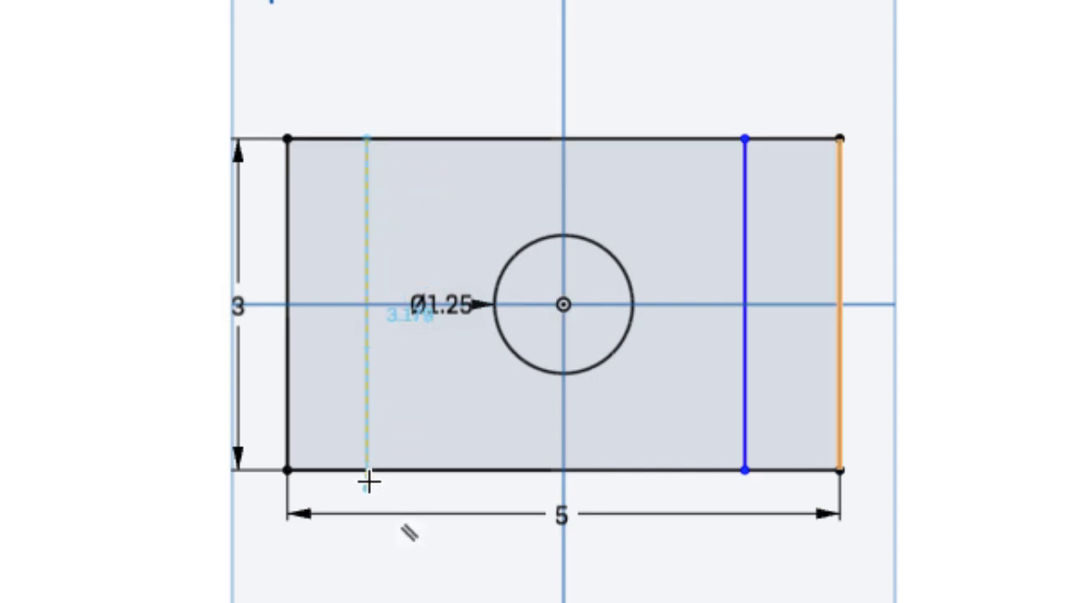
left_click(373, 470)
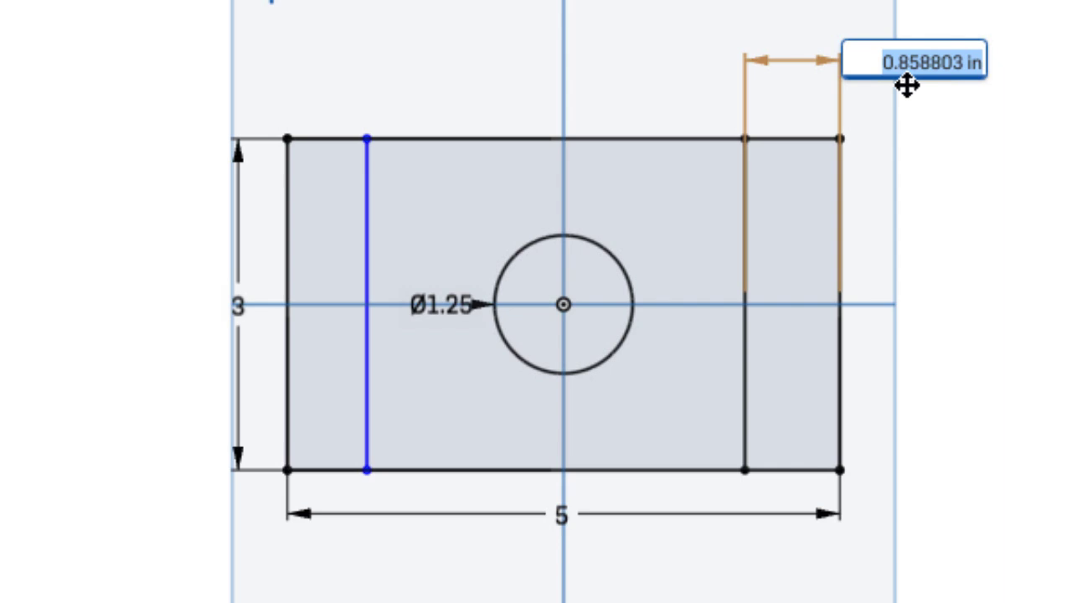
type("0.5")
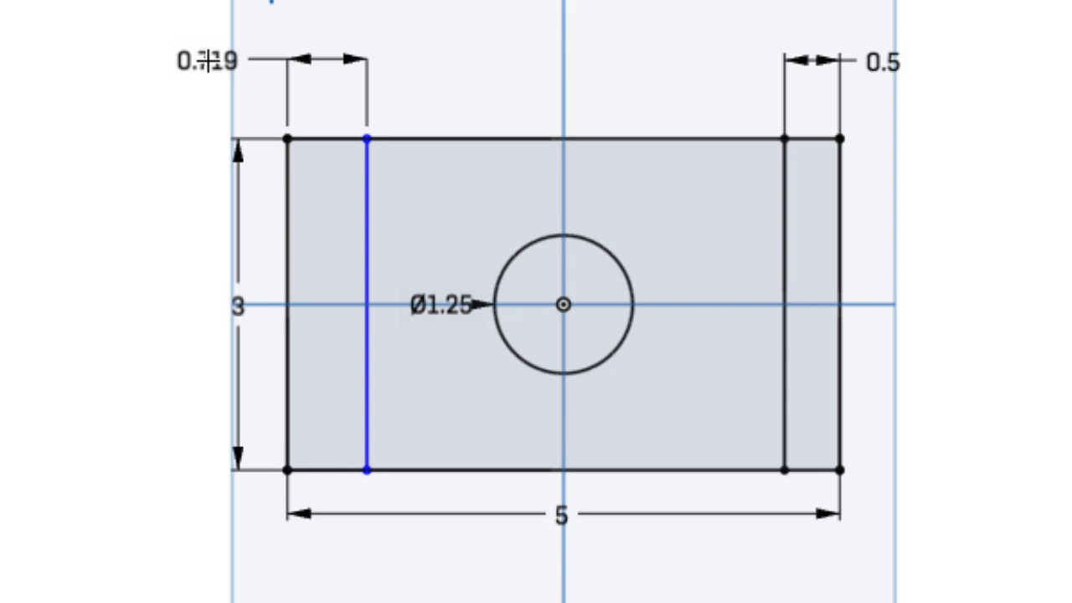
double_click(207, 60)
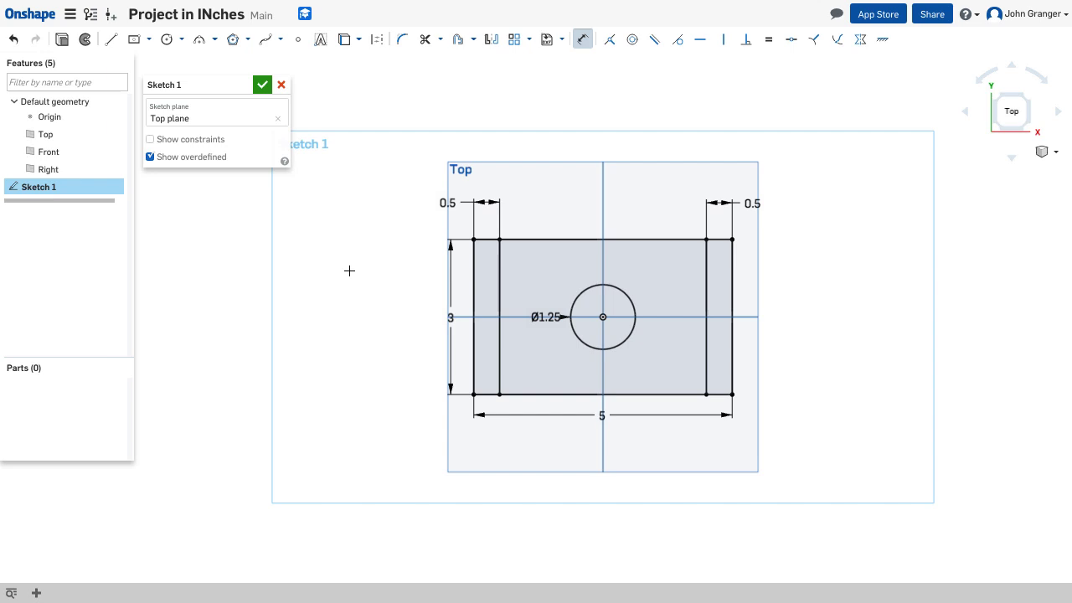
mouse_move(321, 115)
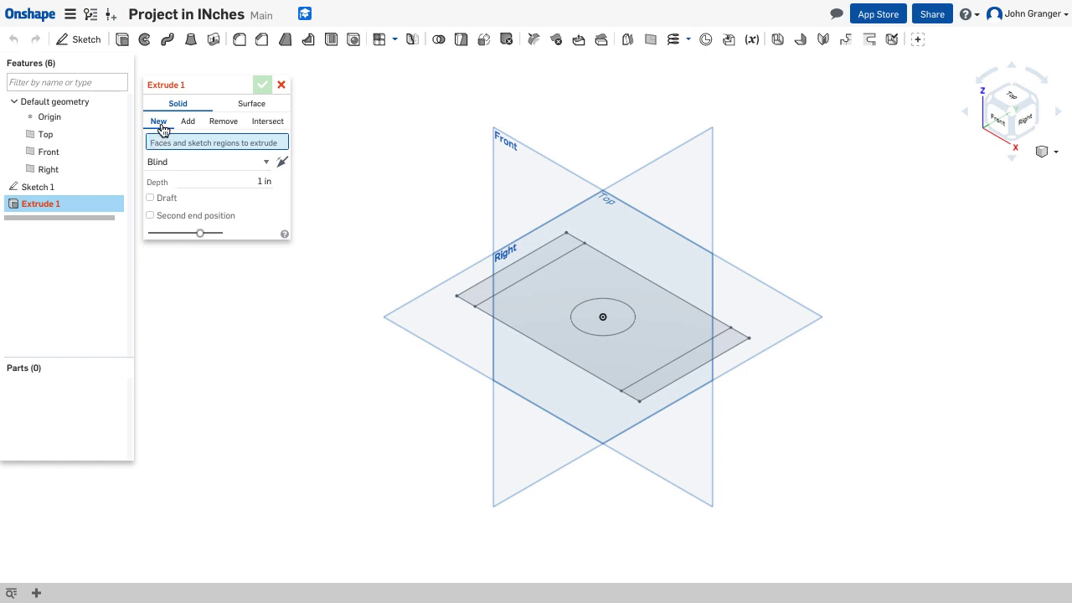
mouse_move(233, 149)
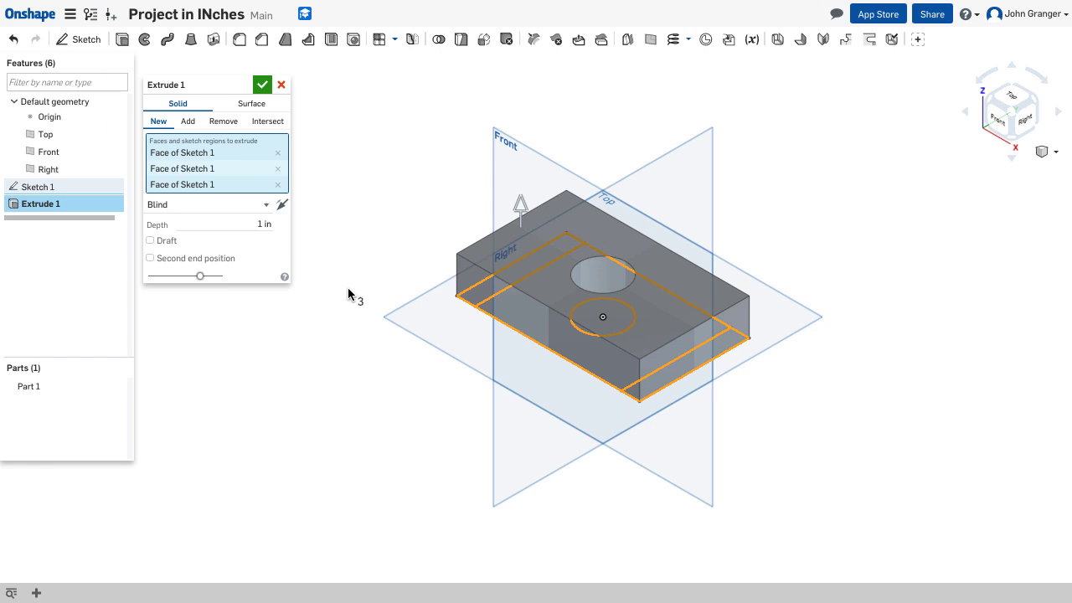
mouse_move(341, 269)
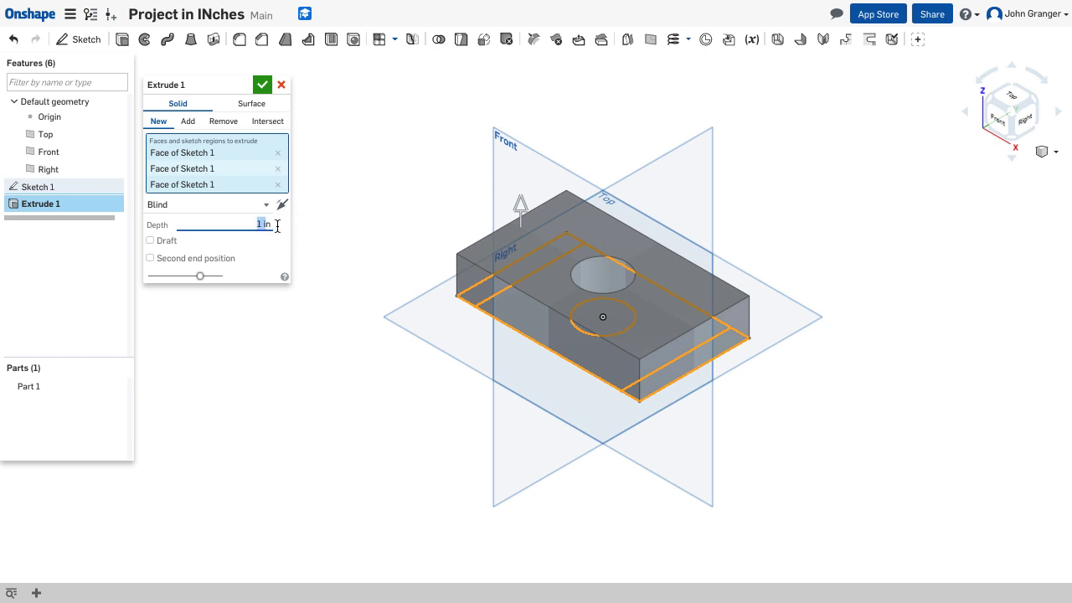
Set the plate extrusion depth to 0.5 in and accept Extrude 1.
key("Backspace")
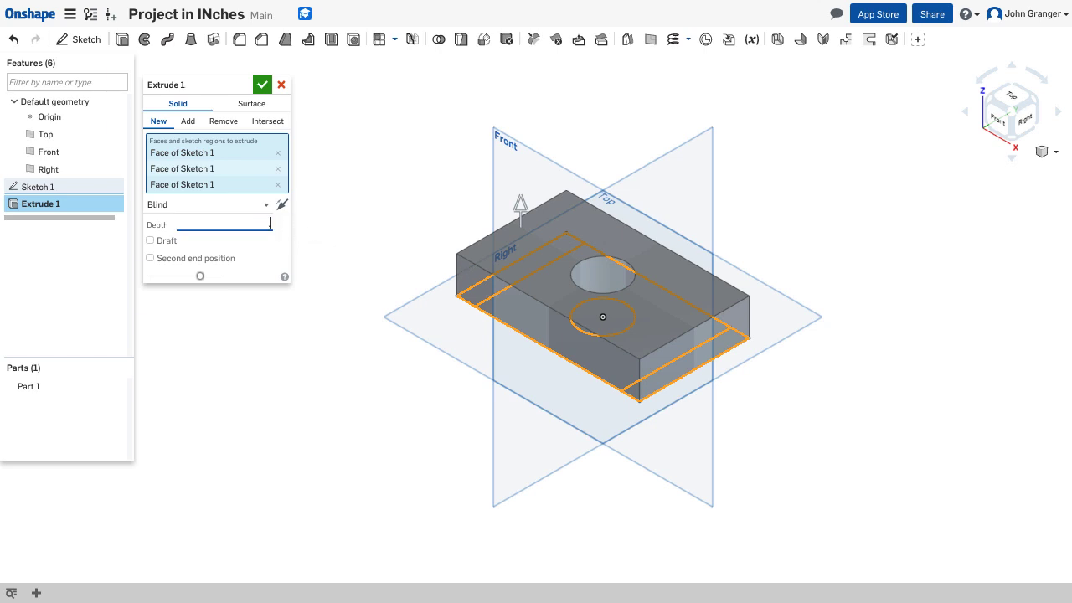
type(".5 in")
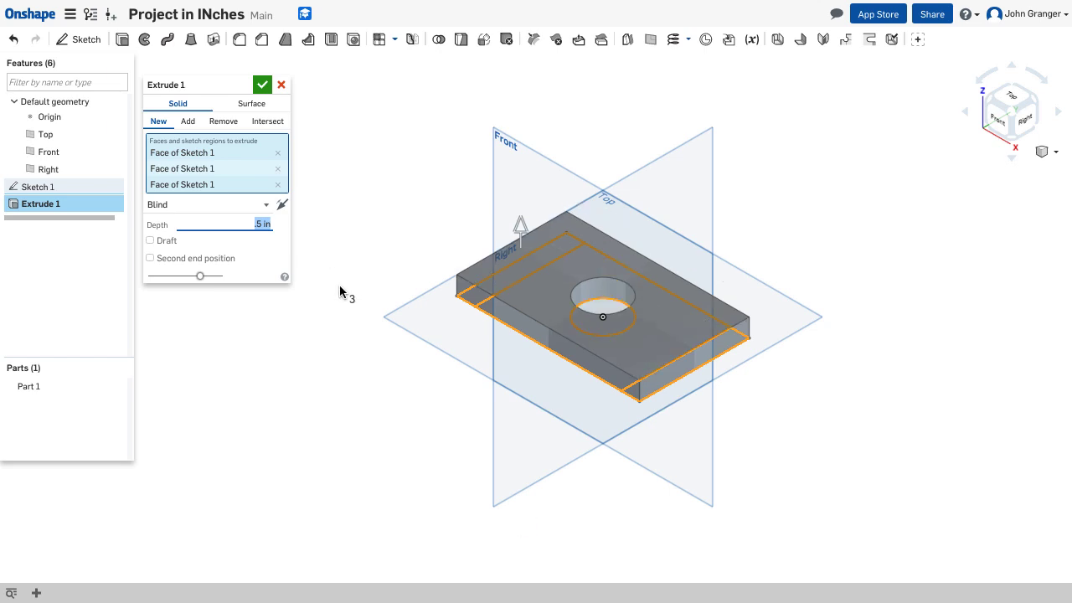
mouse_move(266, 76)
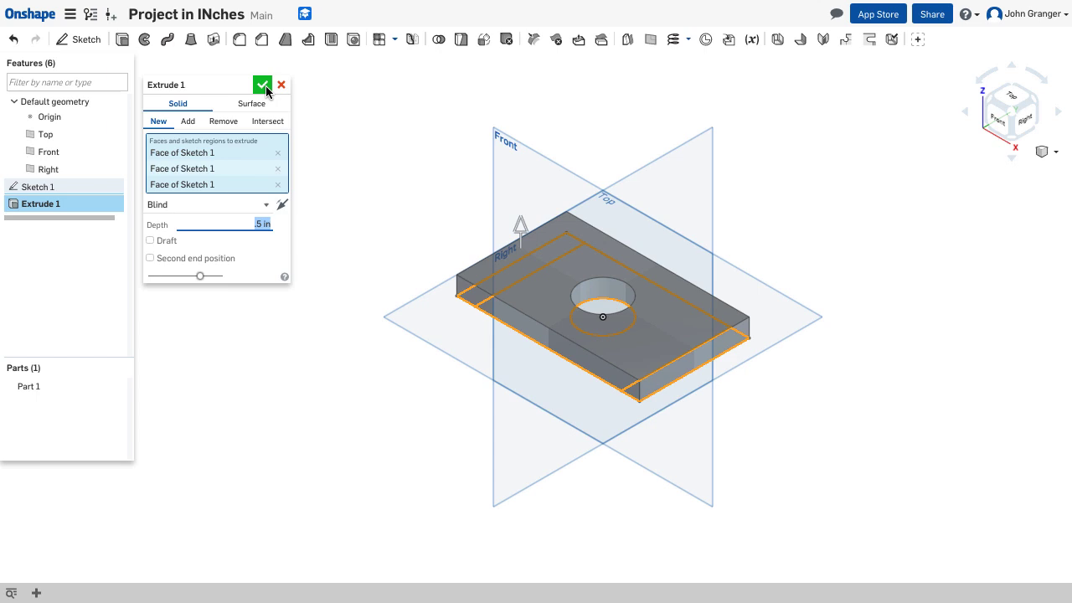
left_click(262, 85)
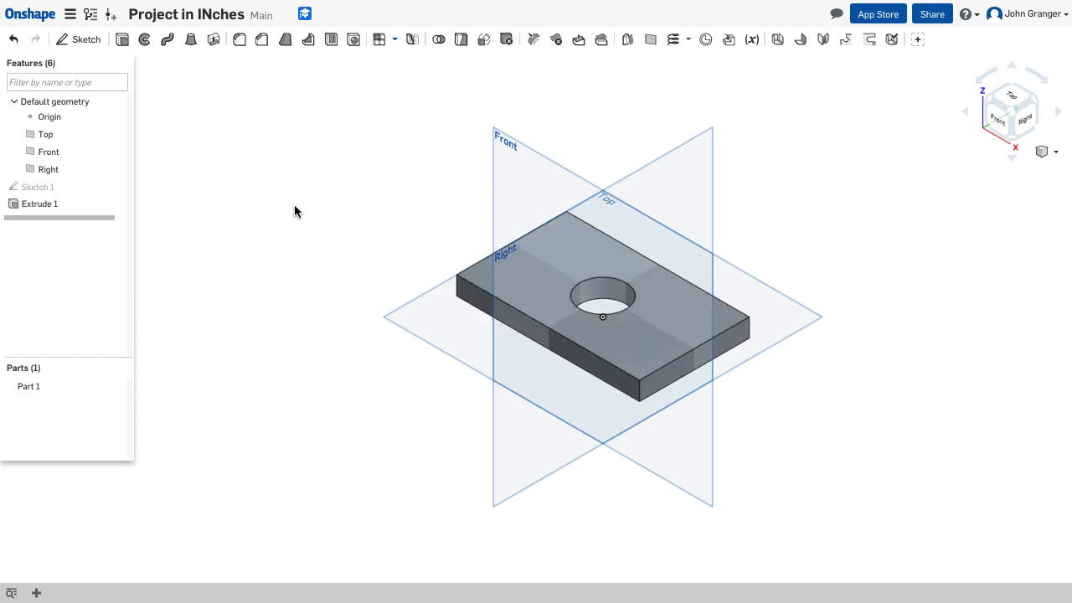
mouse_move(305, 247)
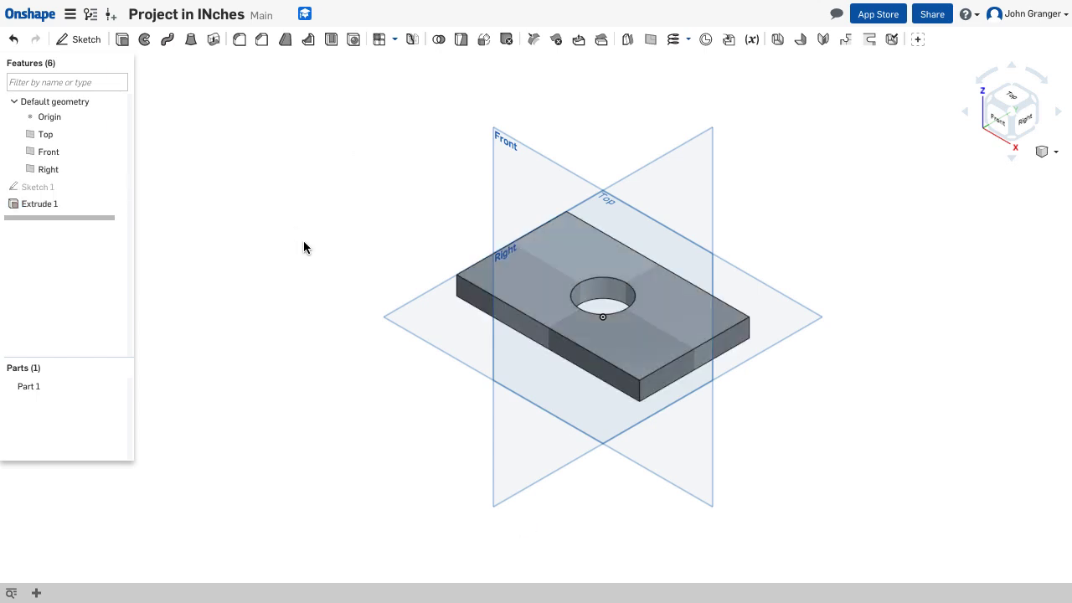
mouse_move(199, 175)
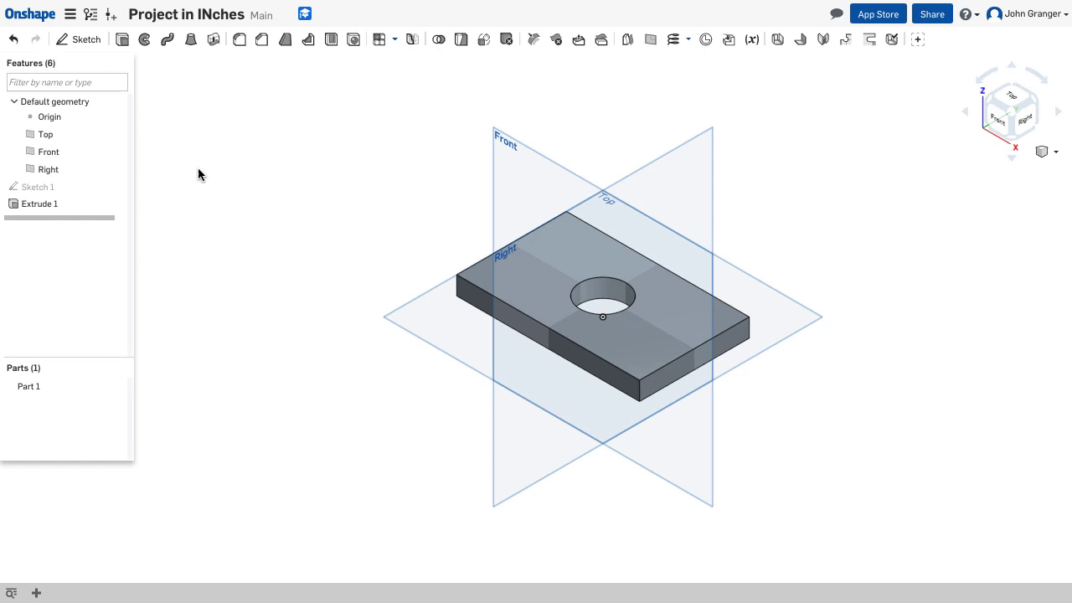
mouse_move(205, 196)
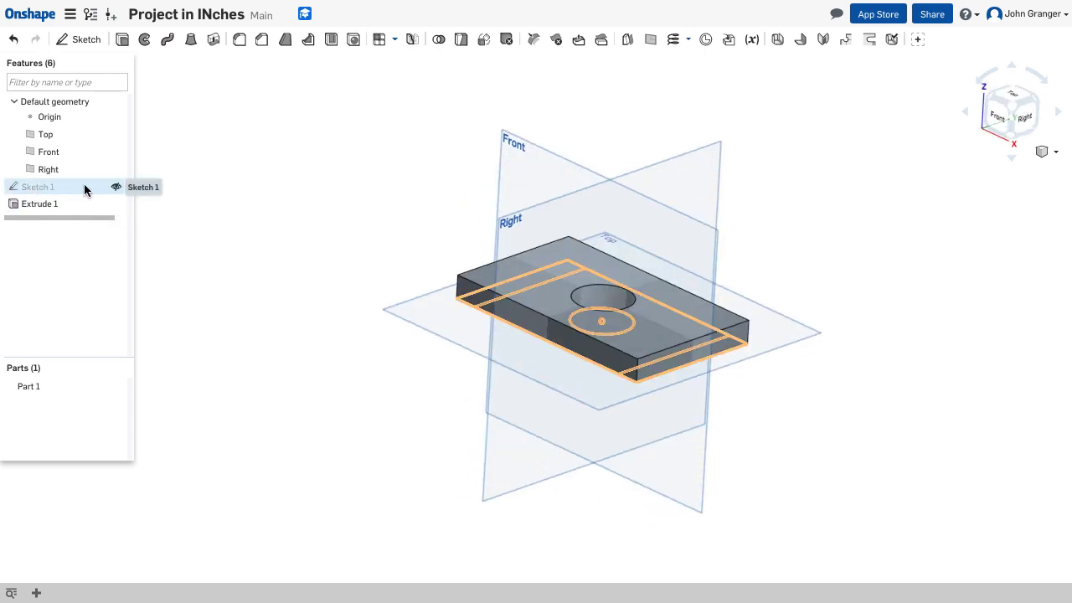
mouse_move(115, 188)
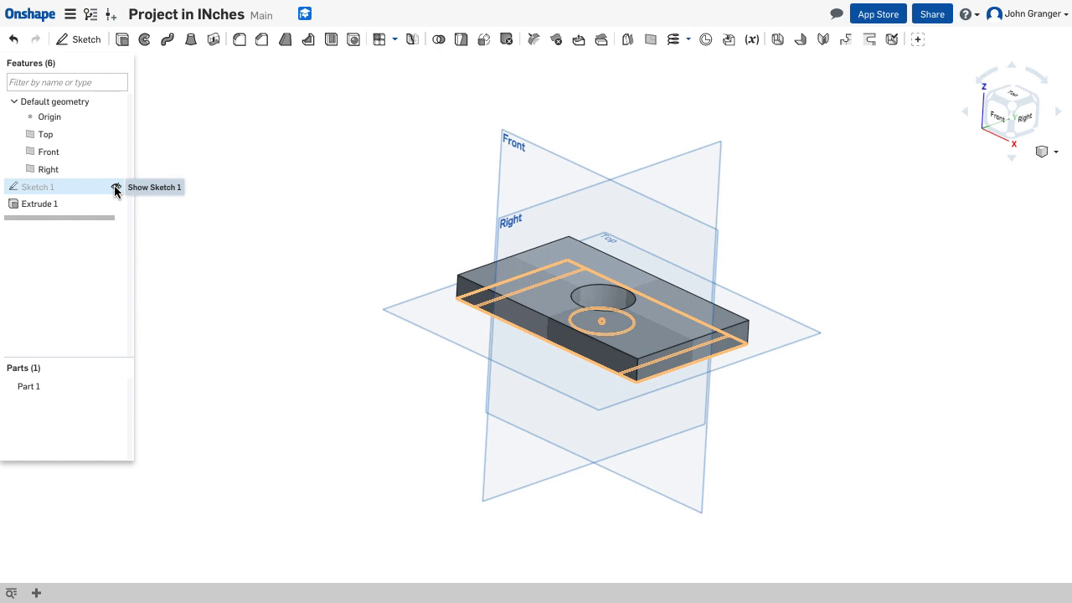
Unhide Sketch 1 with its eye icon in the feature list.
left_click(116, 187)
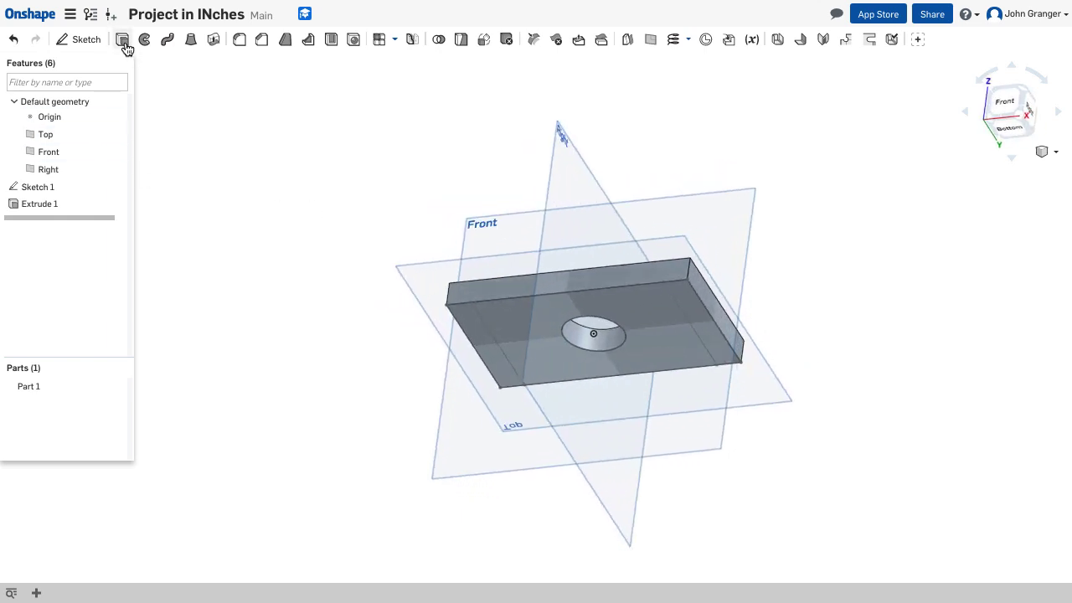
Extrude both end strips of Sketch 1 upward 2.5 in, added to Part 1.
left_click(121, 40)
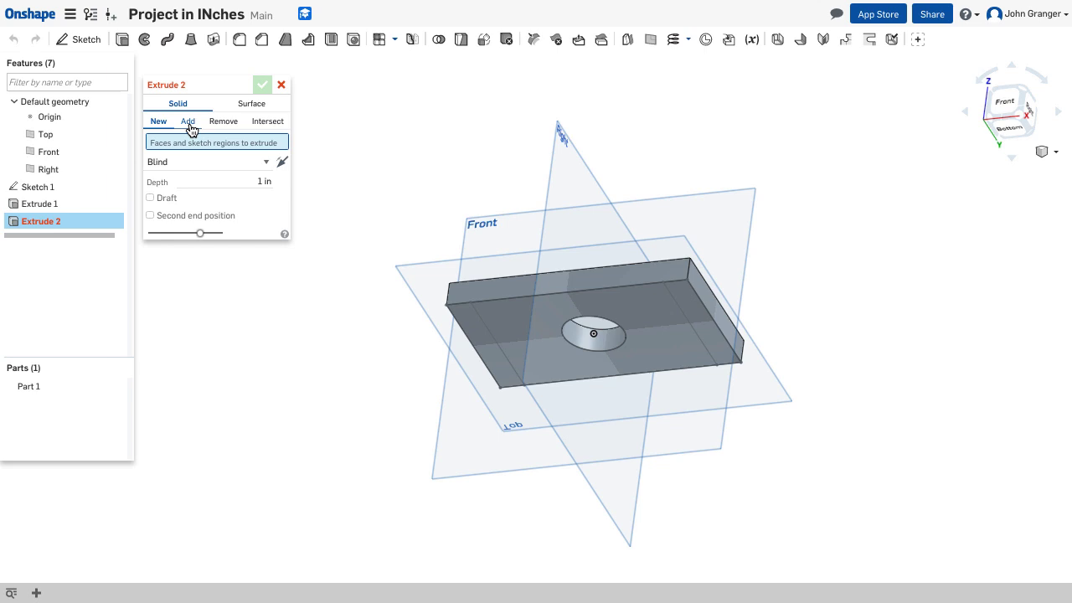
left_click(187, 122)
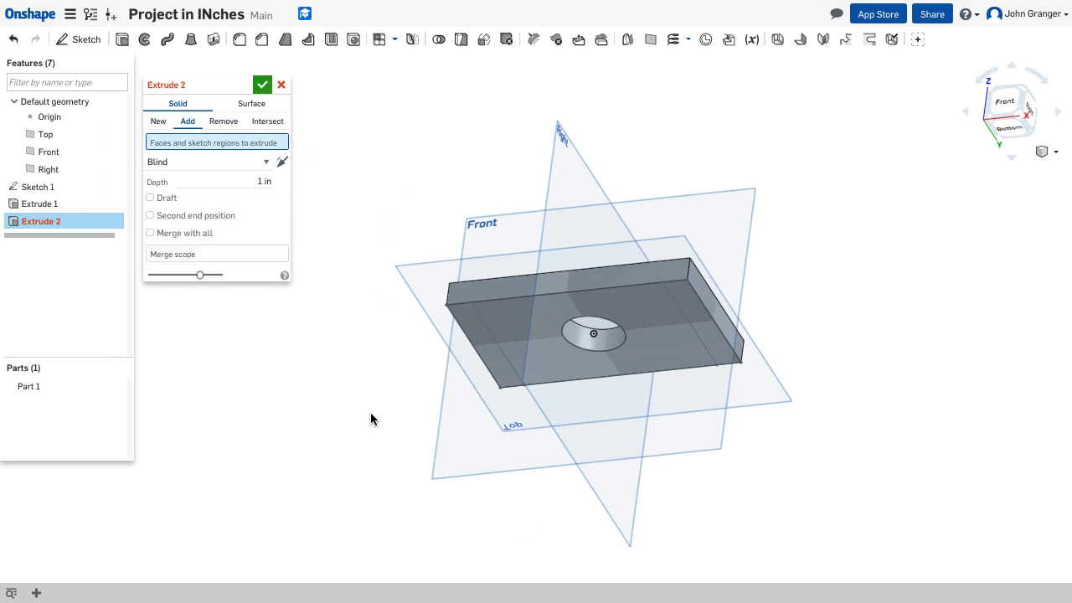
mouse_move(428, 379)
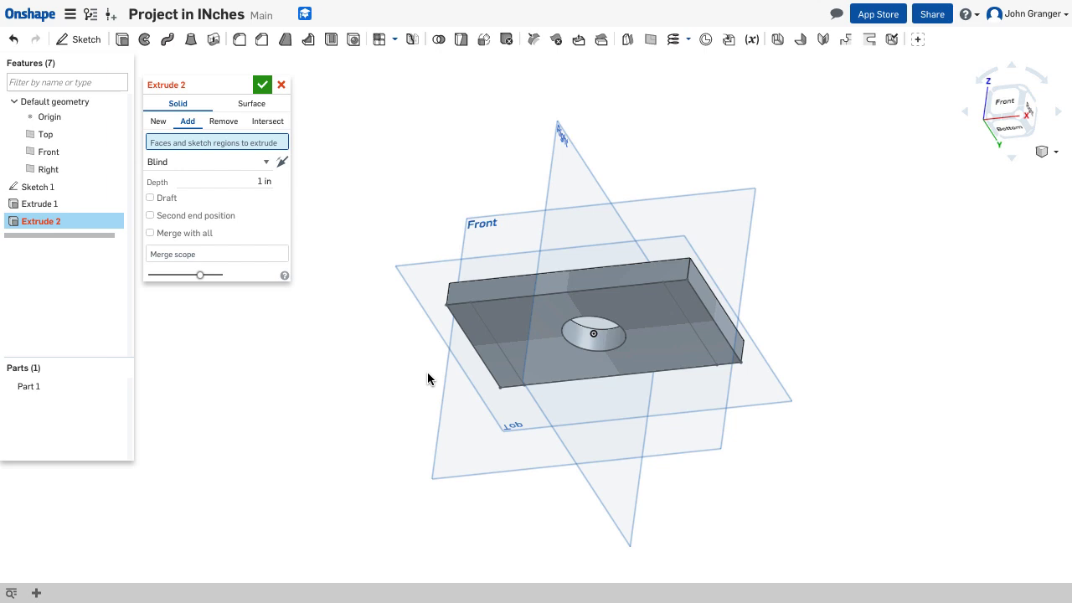
left_click(524, 352)
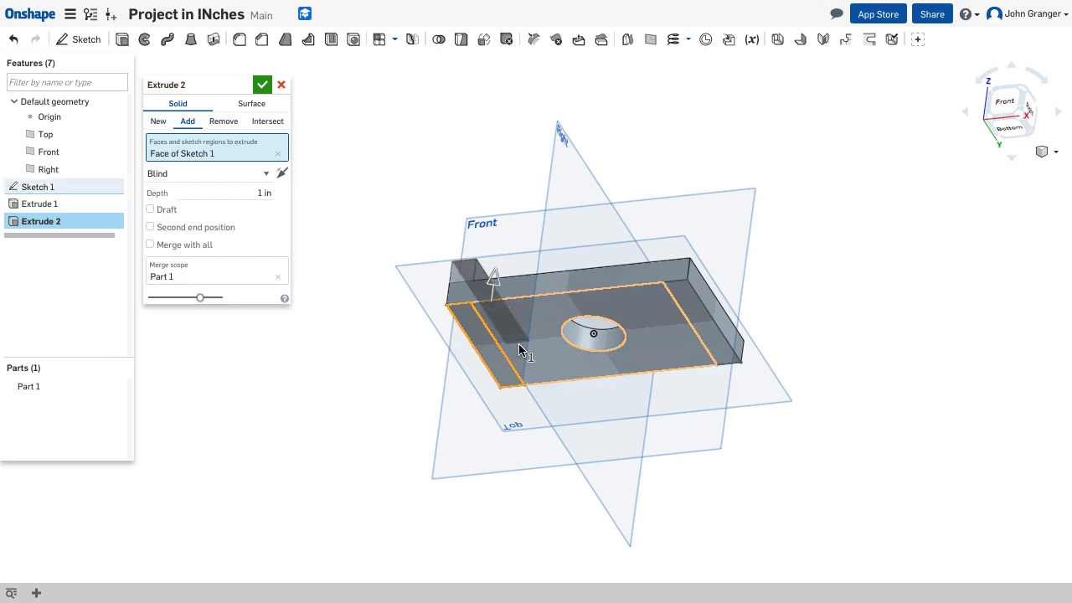
left_click(712, 318)
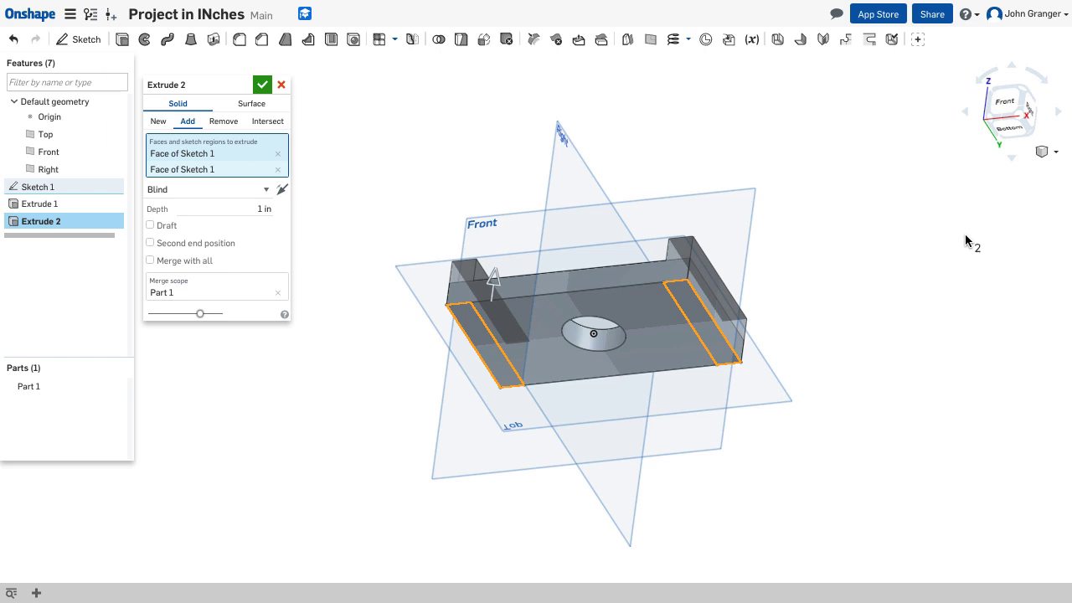
mouse_move(365, 162)
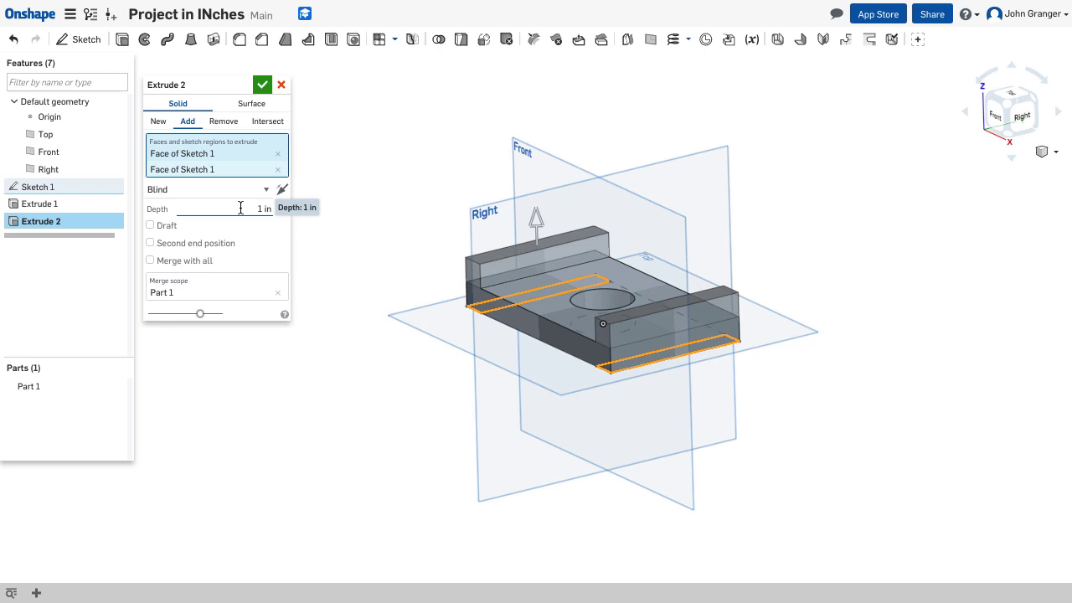
type("2")
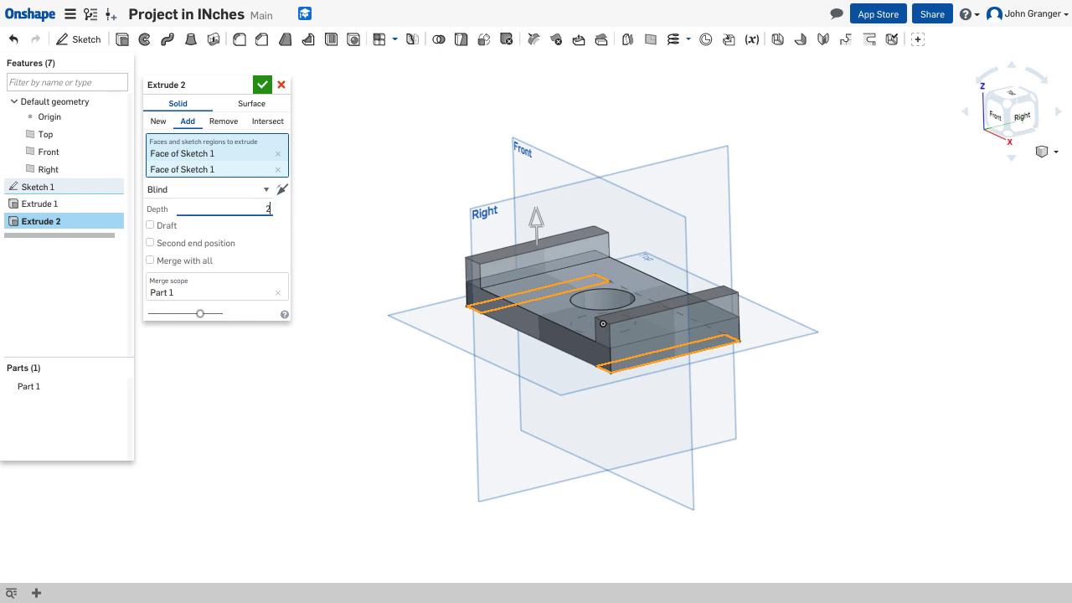
type("2.5 in")
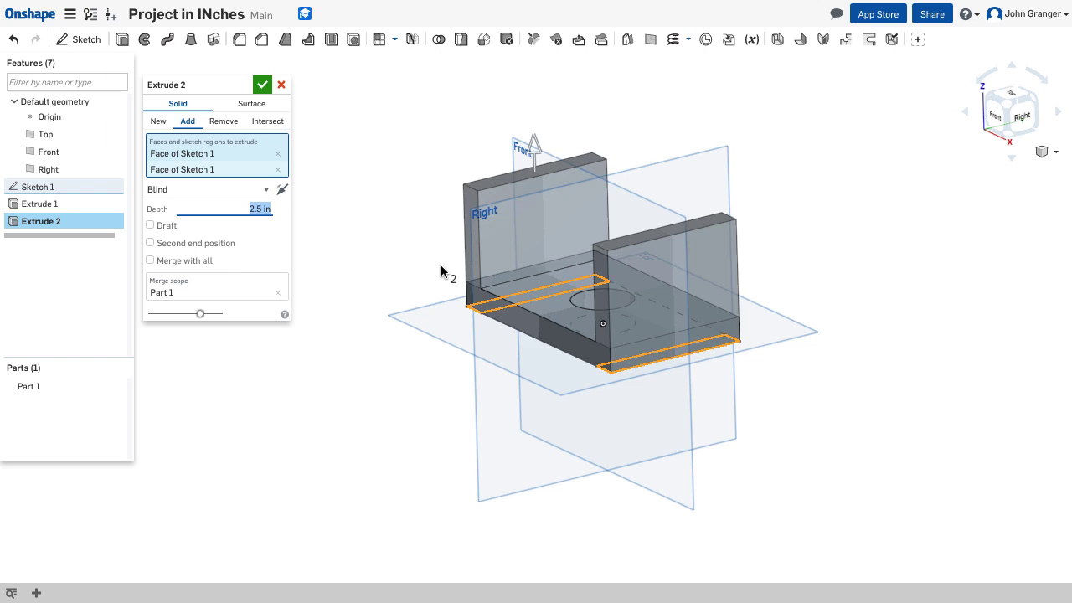
mouse_move(403, 326)
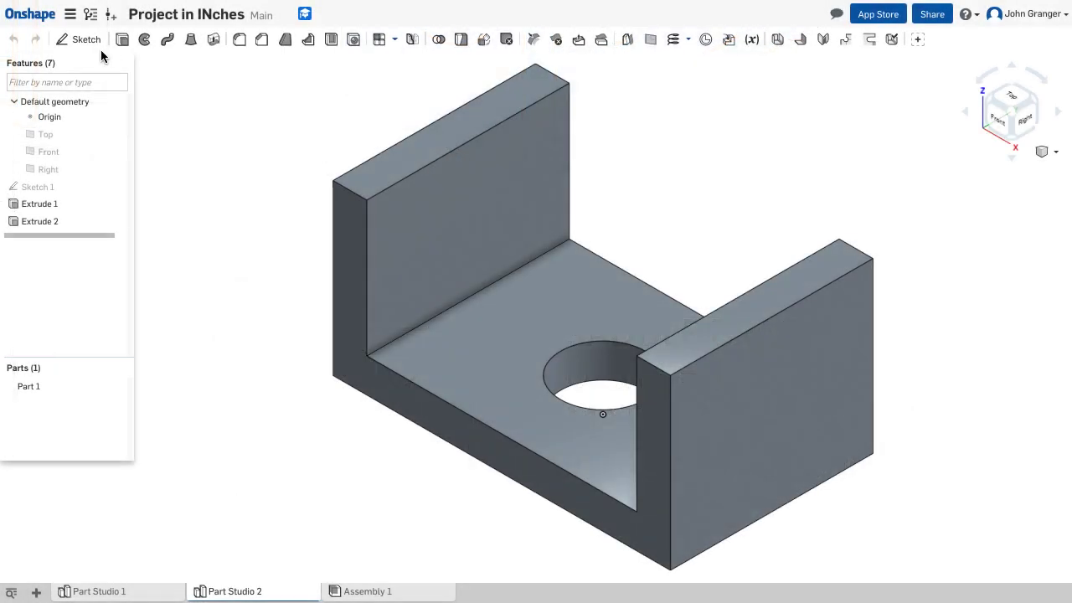
Start Sketch 2 on the right wall's outer face, viewed normal to it.
left_click(85, 39)
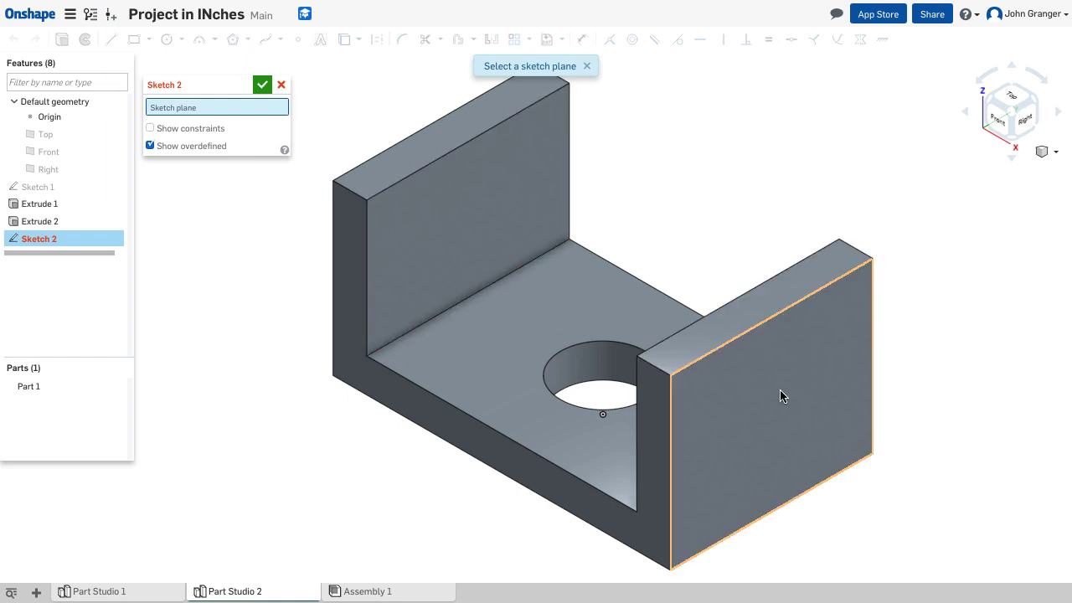
mouse_move(783, 392)
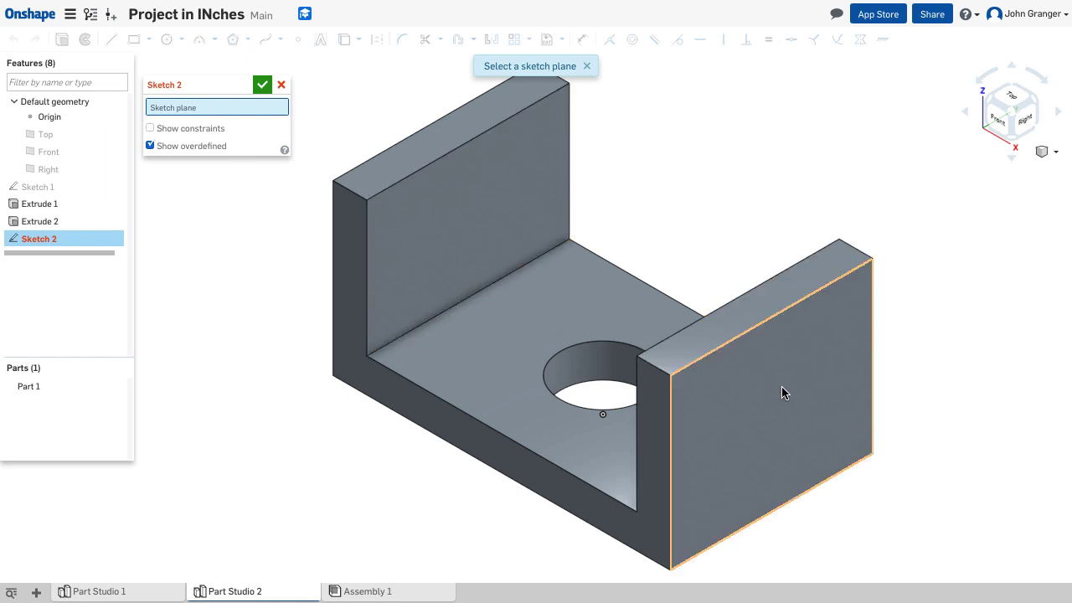
left_click(770, 390)
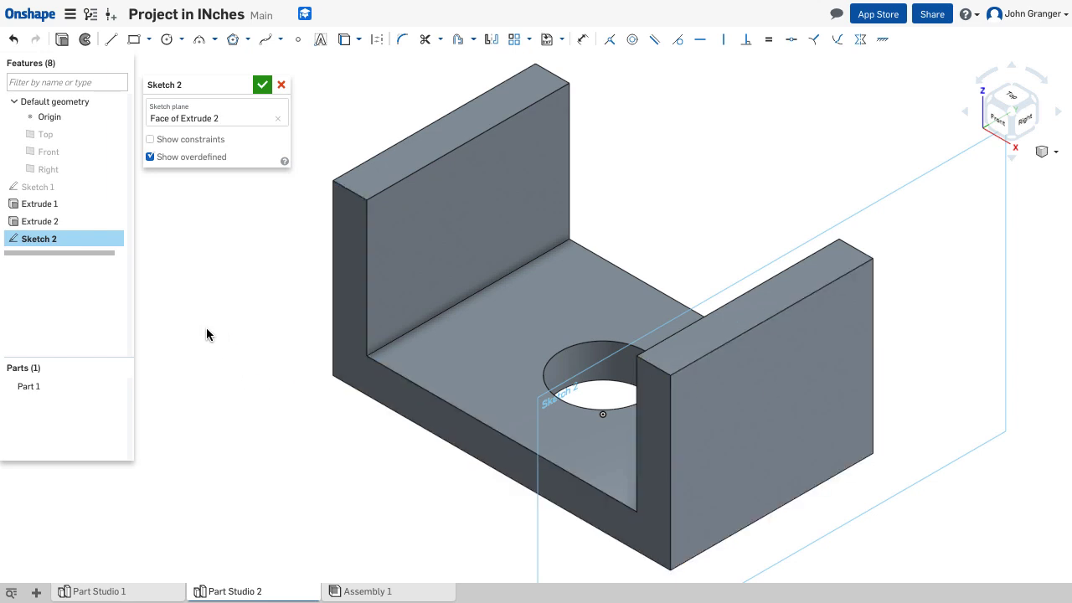
right_click(208, 334)
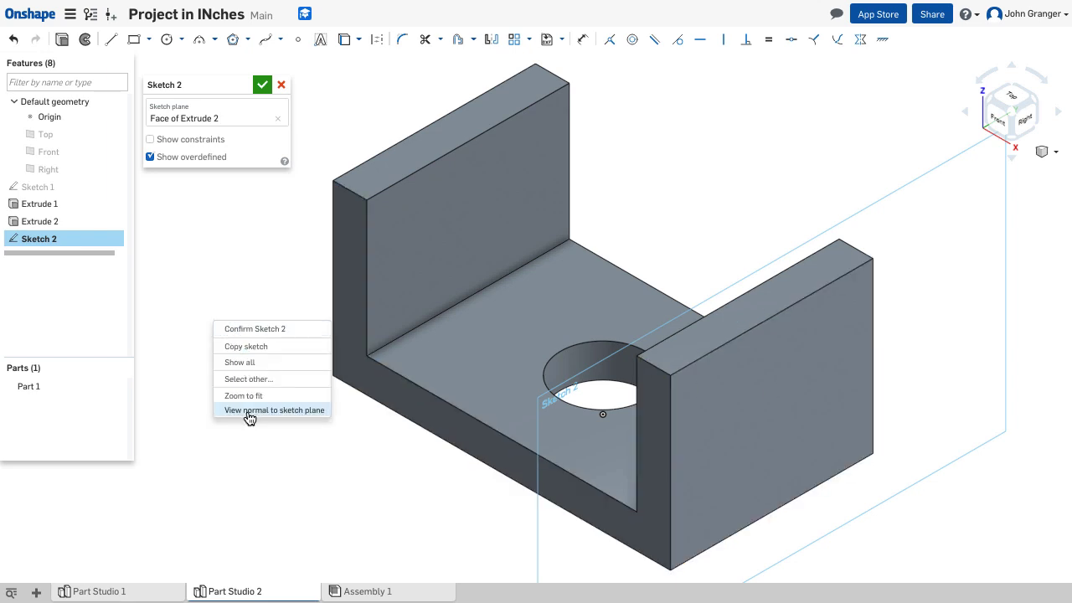
left_click(274, 410)
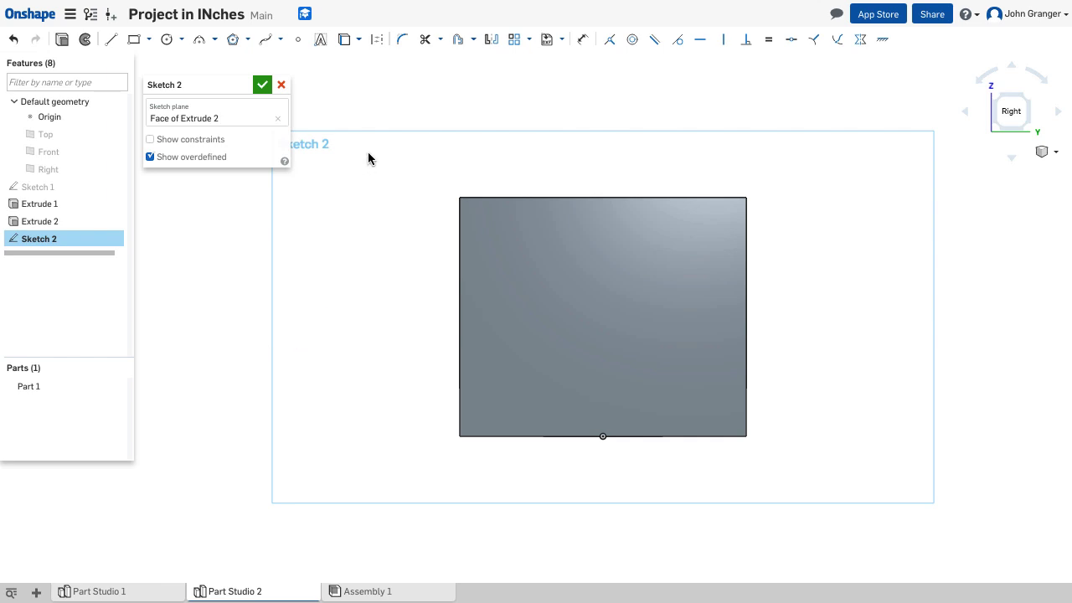
mouse_move(166, 39)
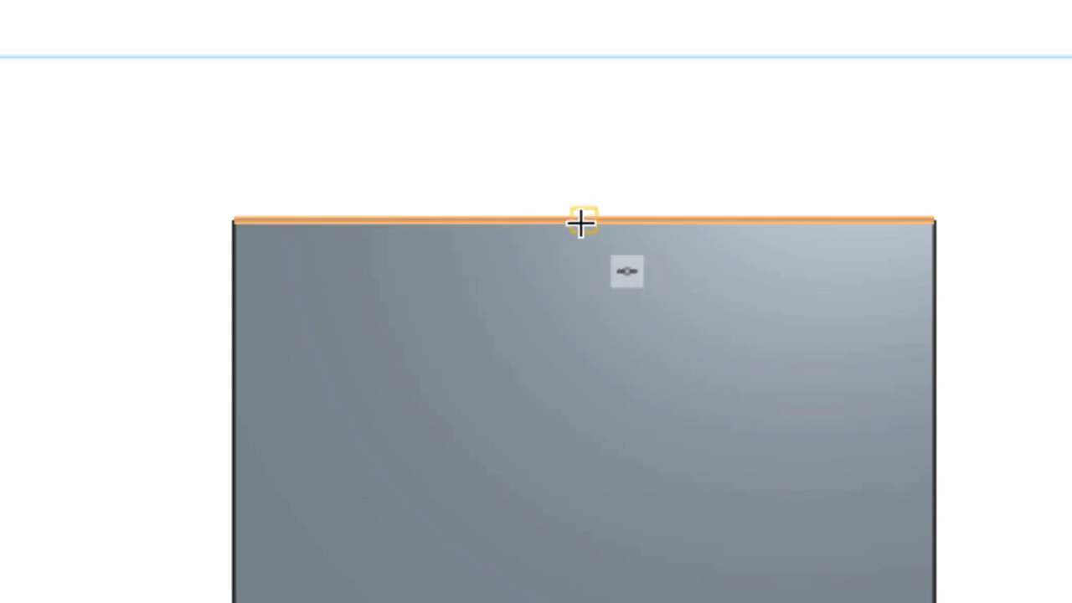
Draw a 2 in diameter circle centered on the top edge midpoint and accept Sketch 2.
left_click_drag(584, 221, 813, 145)
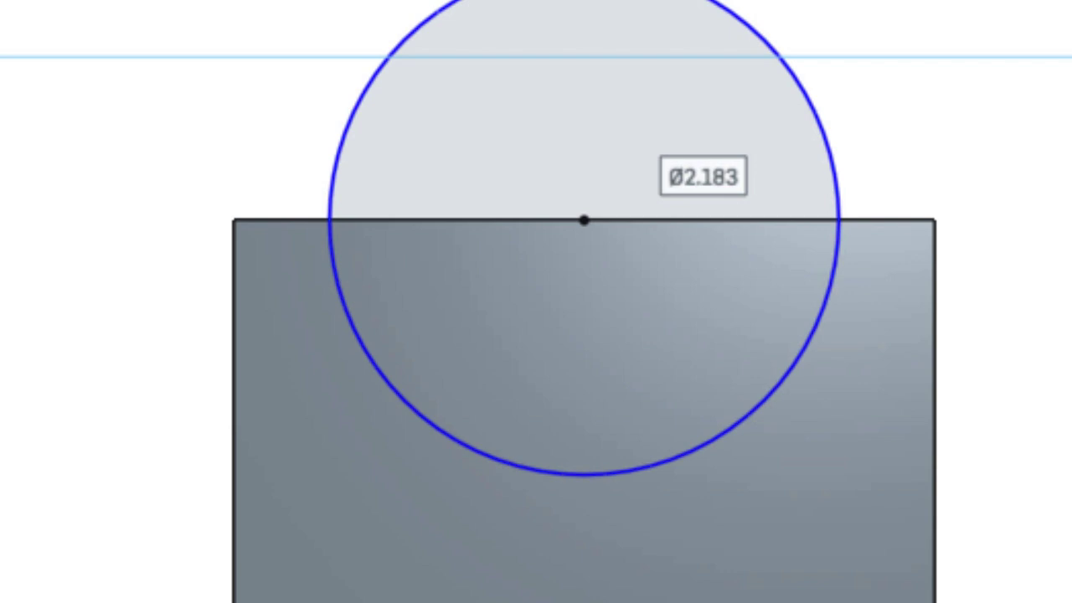
type("2")
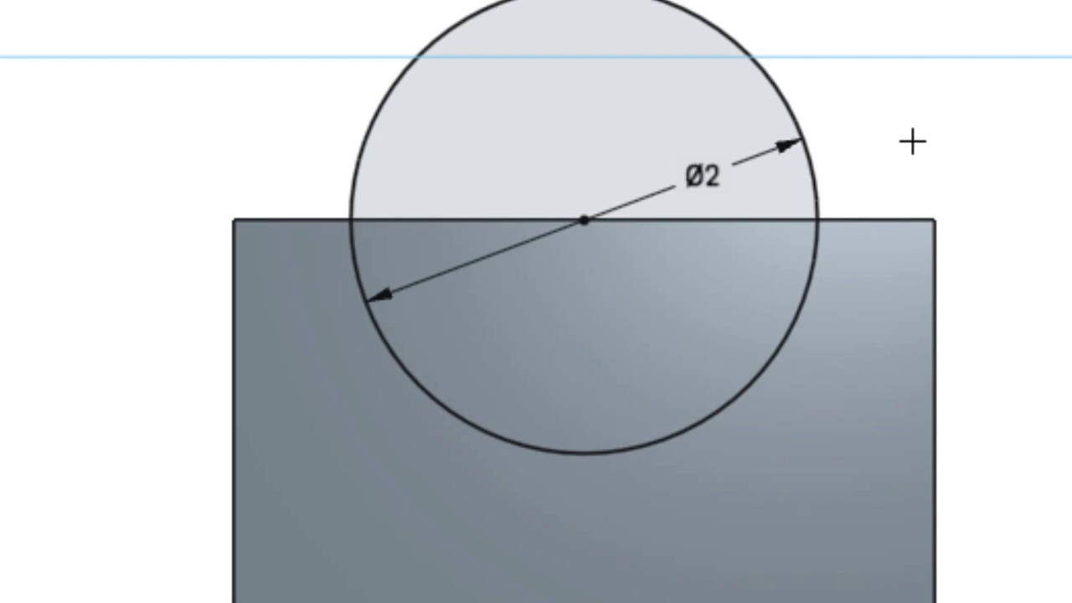
mouse_move(1064, 159)
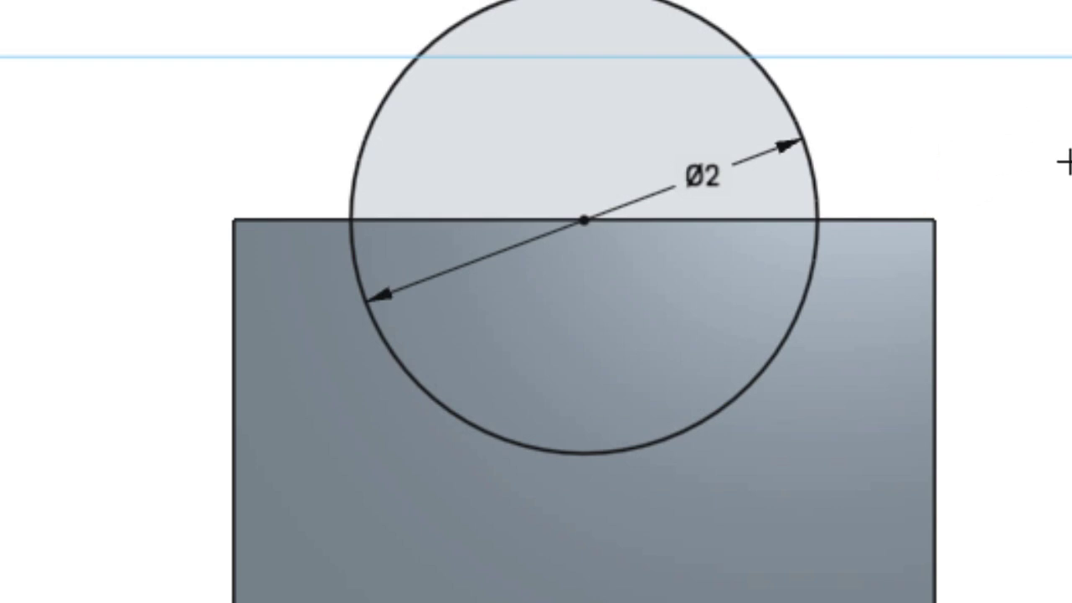
mouse_move(185, 465)
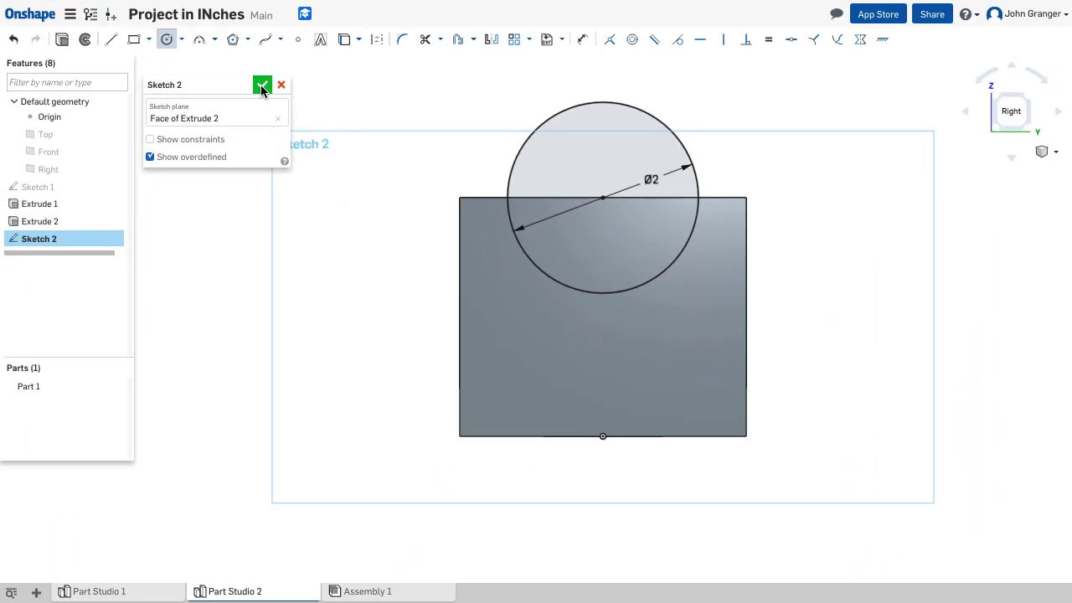
left_click(263, 84)
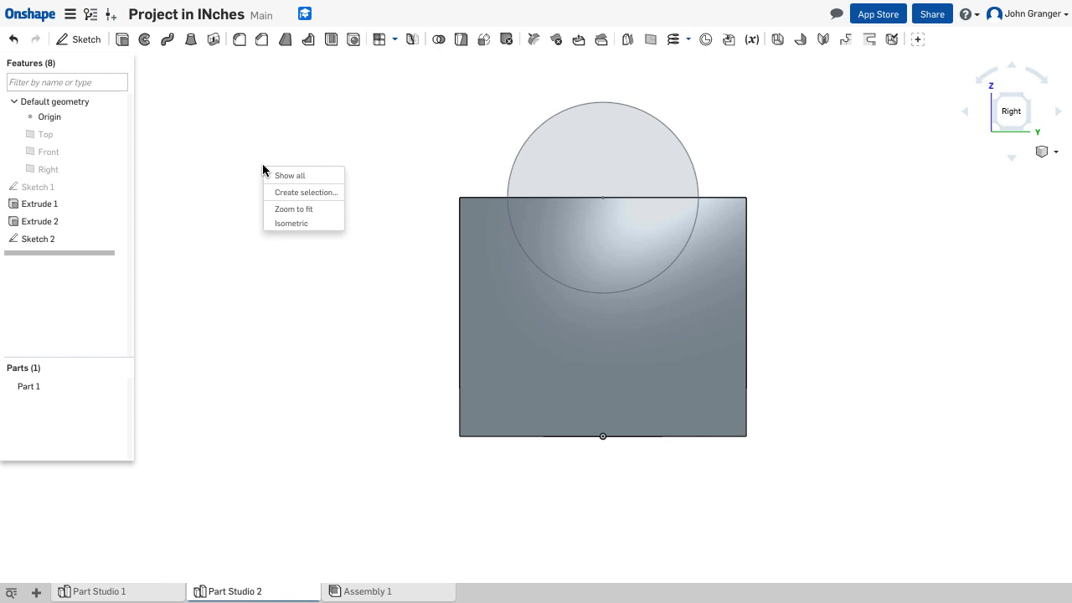
Cut the circle region through all with a Remove extrusion, confirming Extrude 3.
left_click(291, 222)
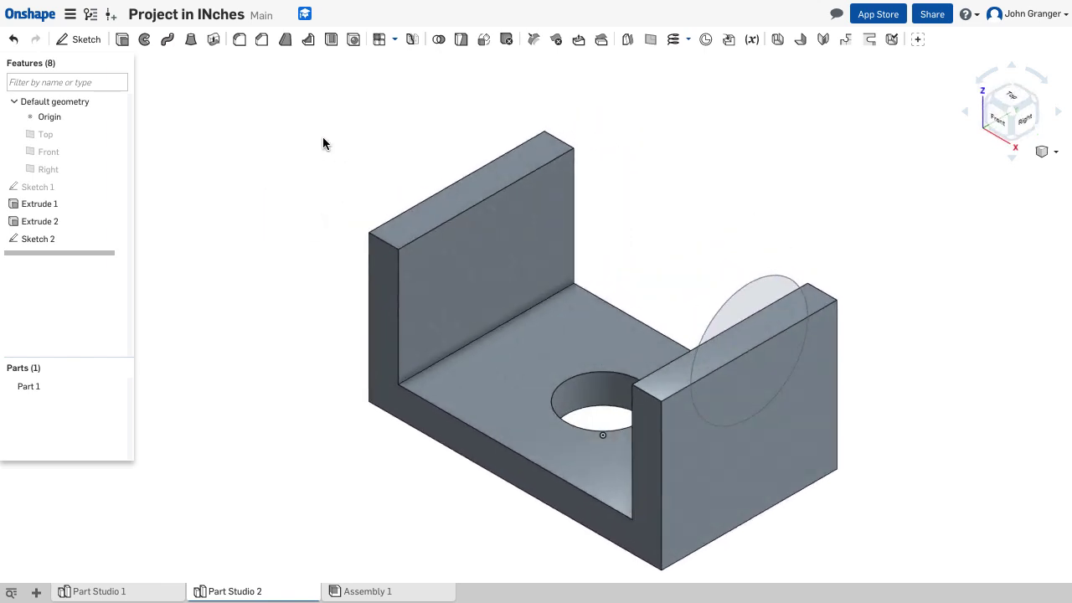
mouse_move(171, 97)
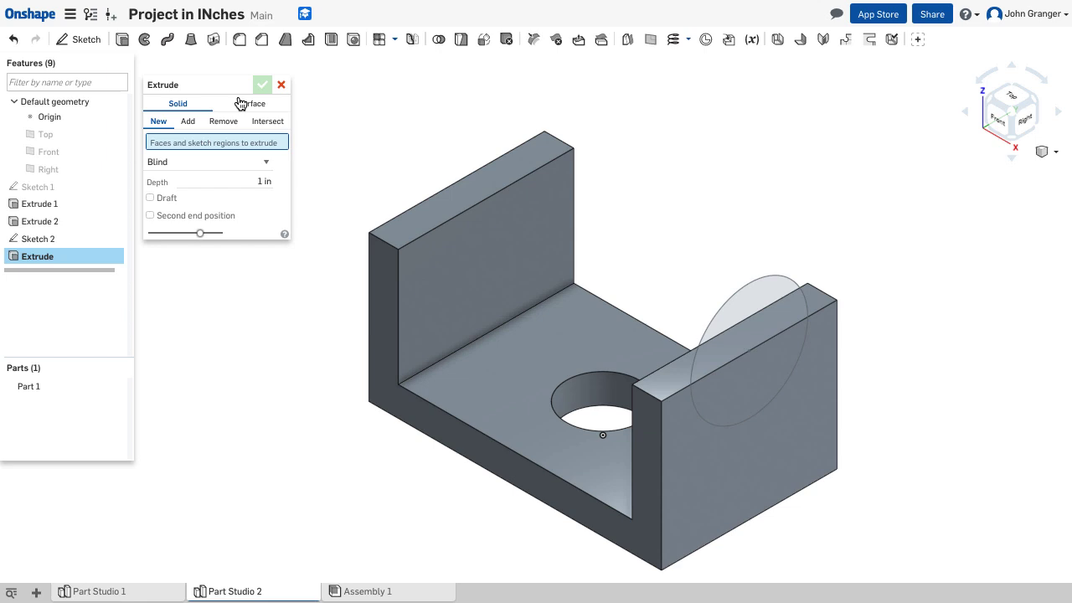
left_click(759, 377)
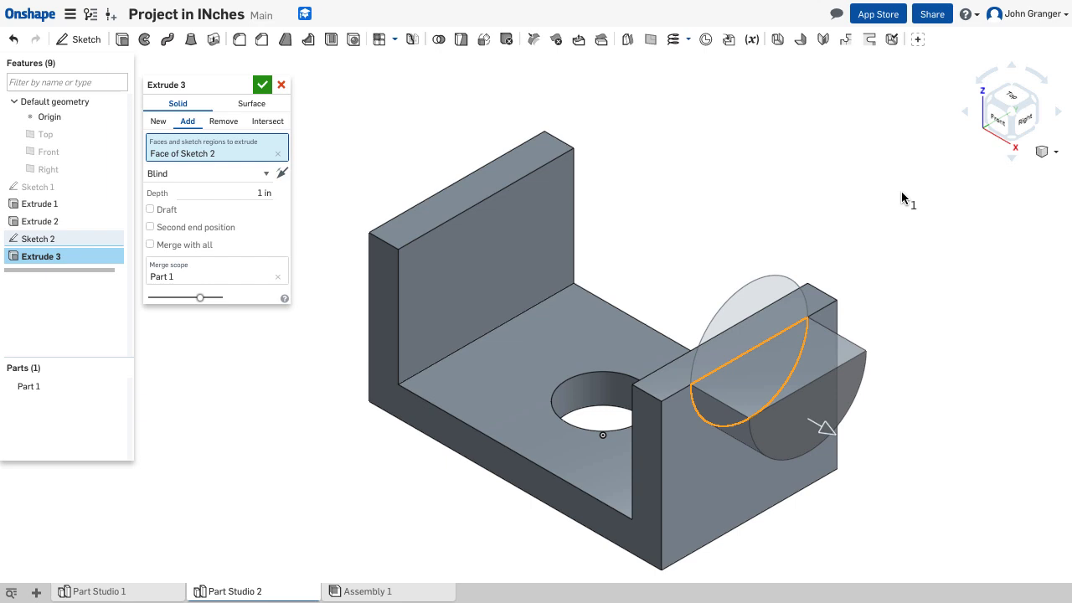
mouse_move(446, 77)
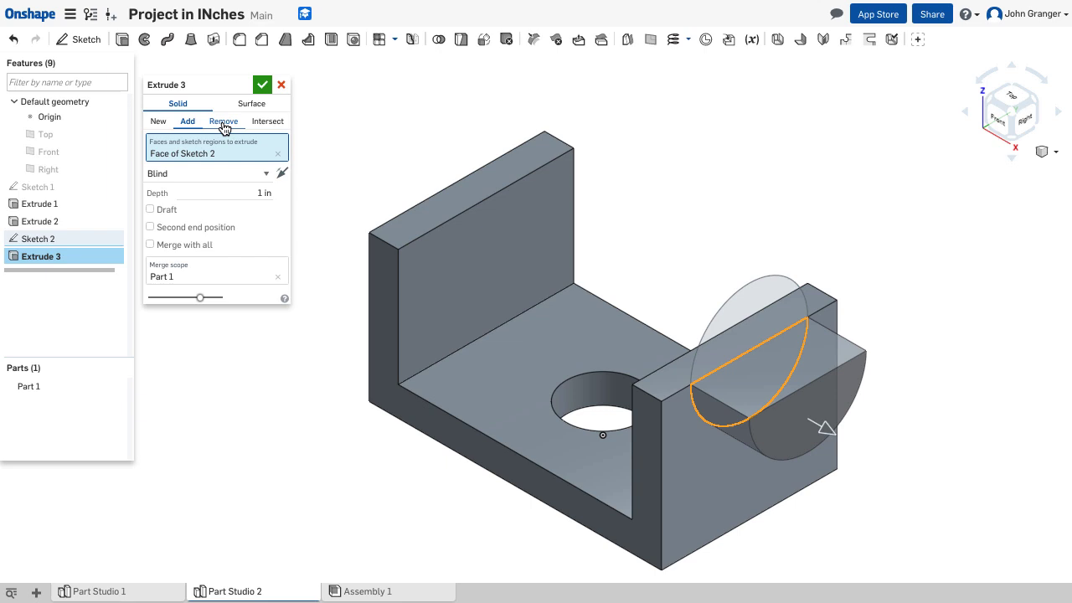
left_click(224, 121)
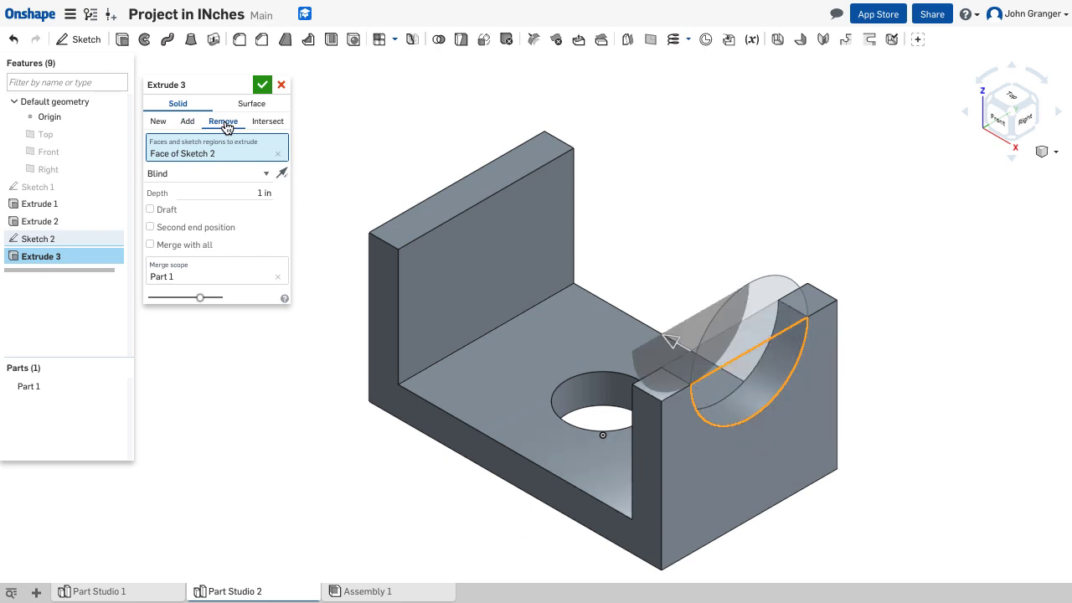
mouse_move(322, 197)
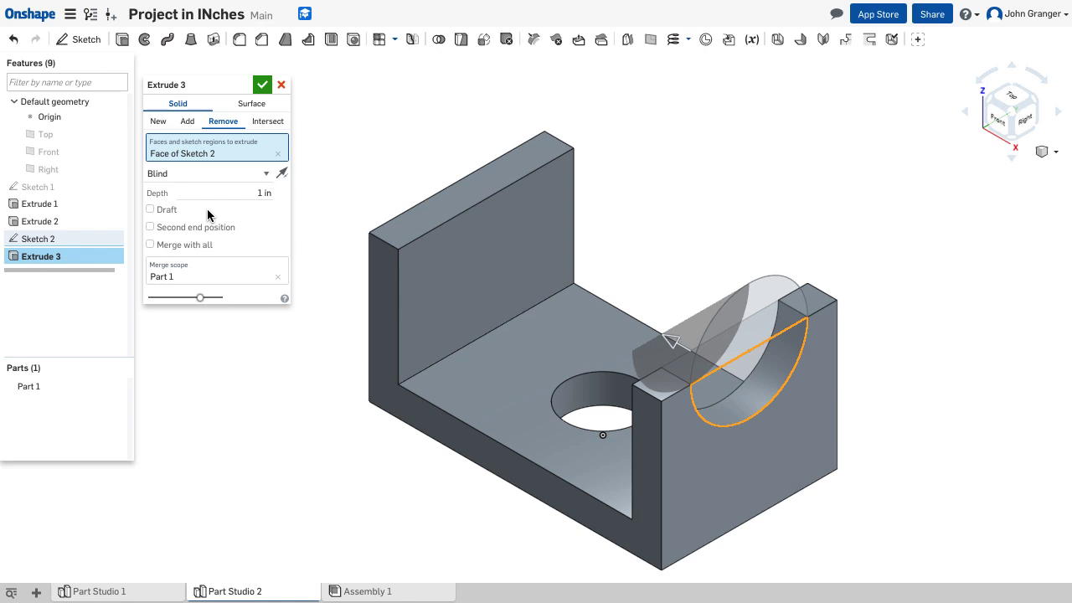
mouse_move(262, 174)
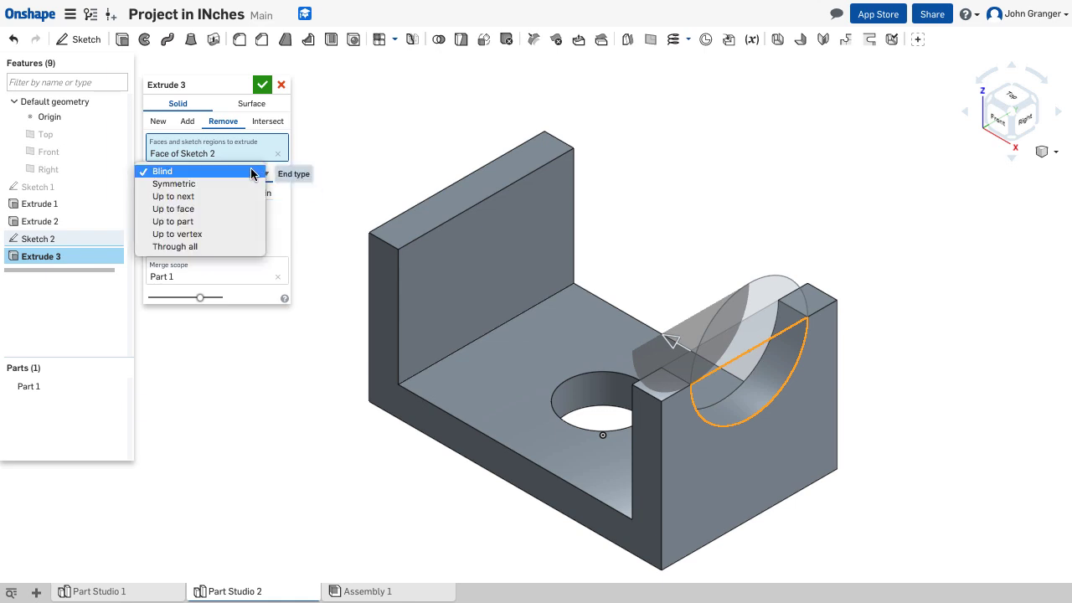
left_click(162, 171)
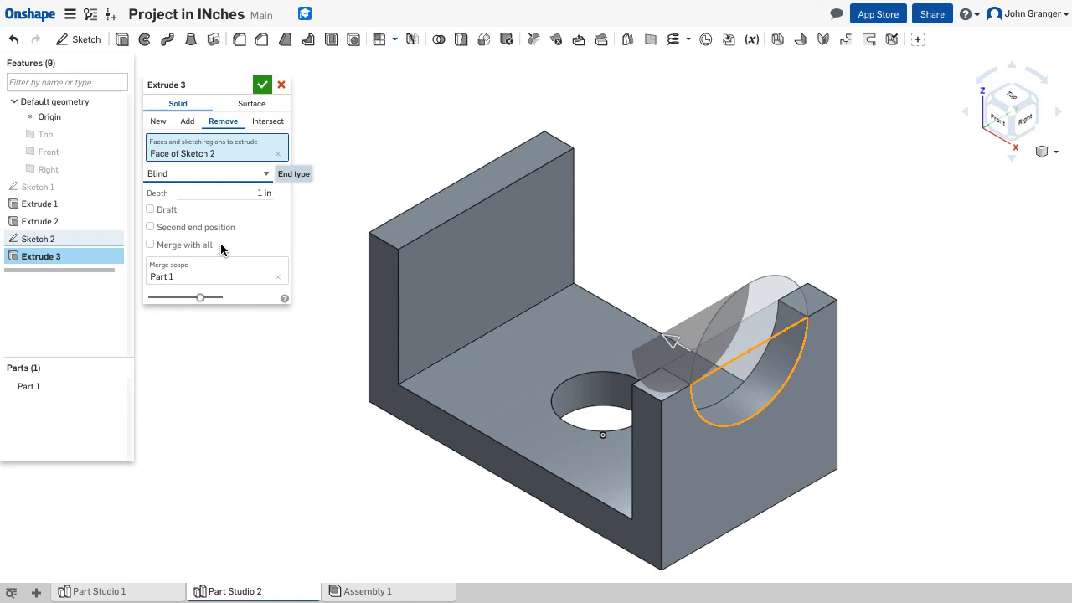
left_click(207, 173)
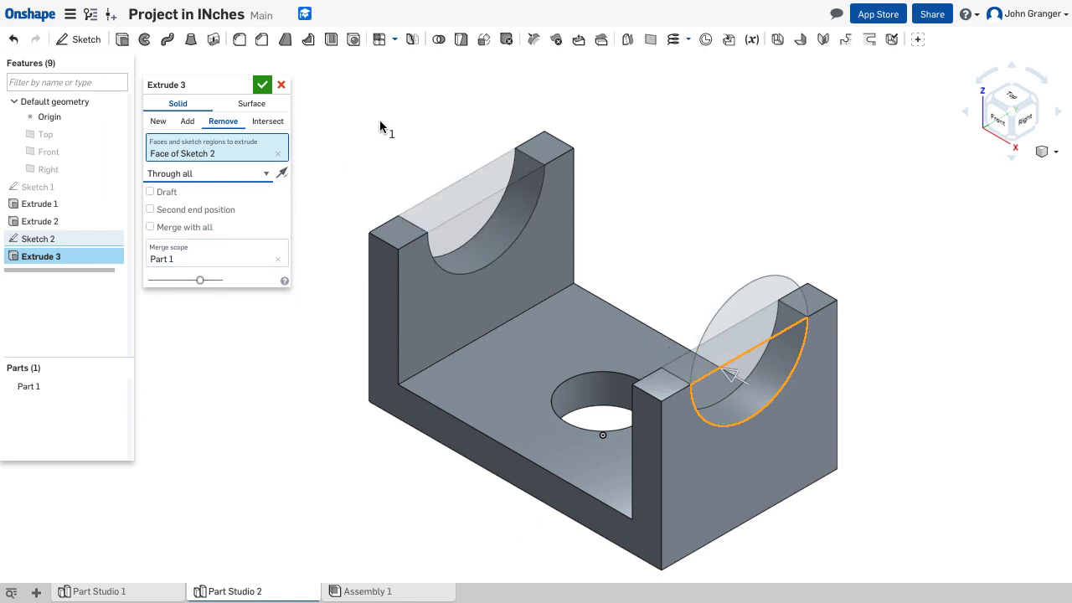
mouse_move(369, 130)
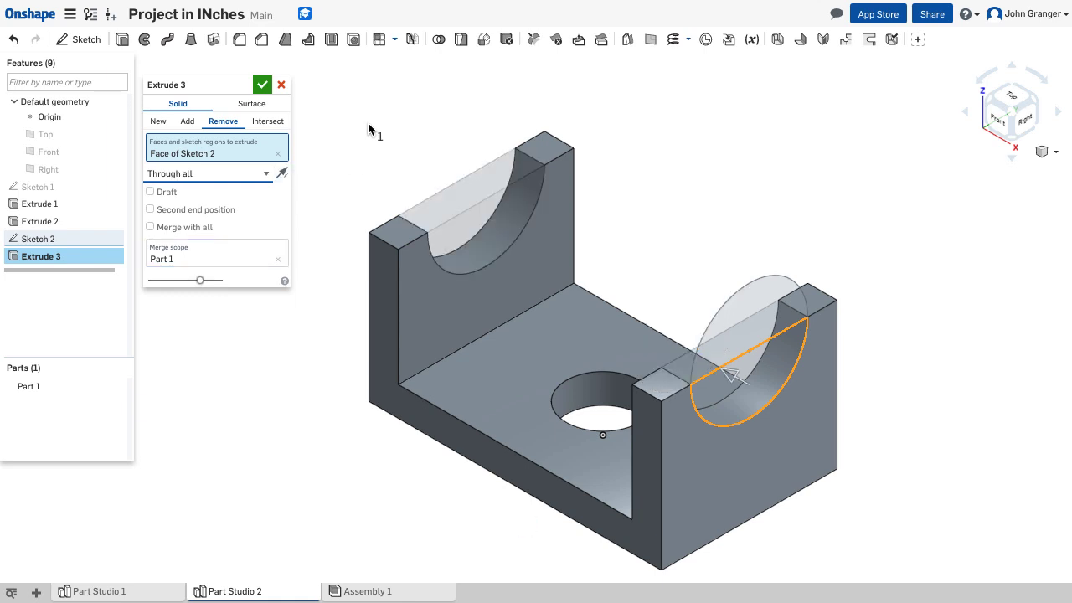
mouse_move(206, 229)
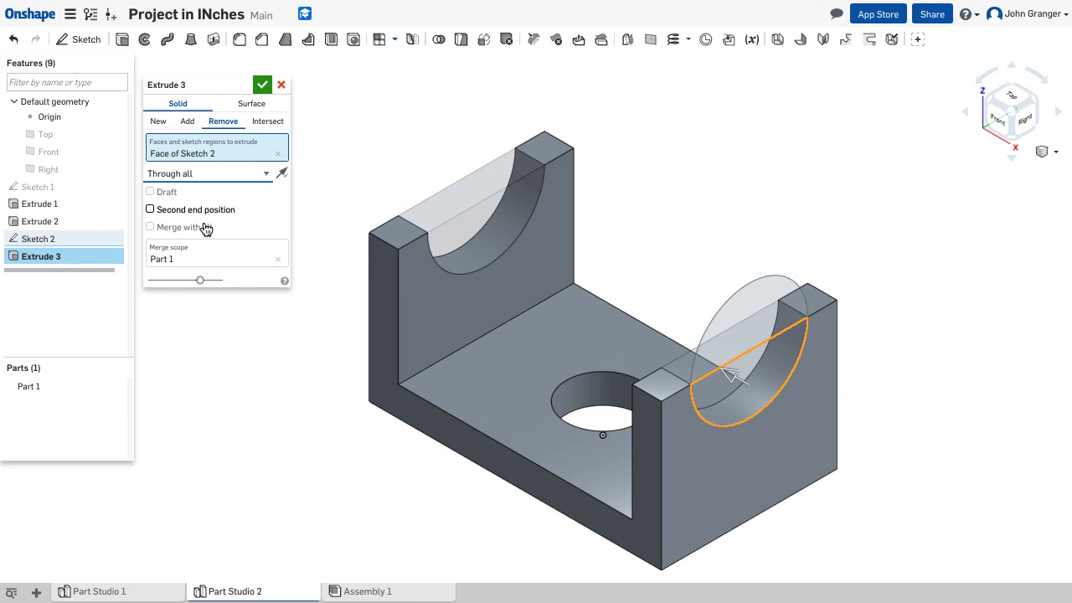
left_click(263, 85)
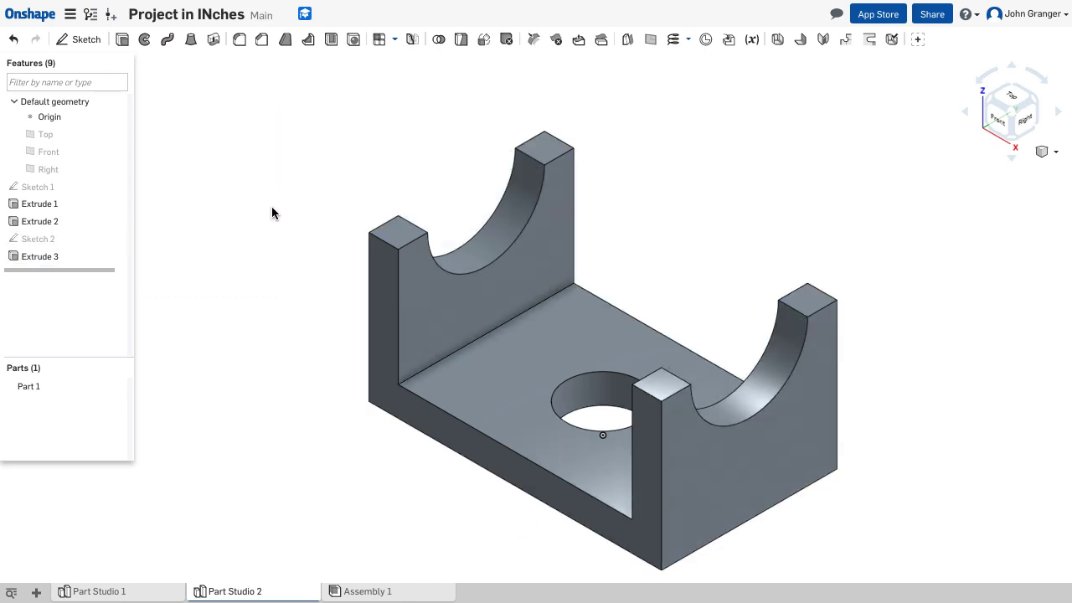
mouse_move(254, 160)
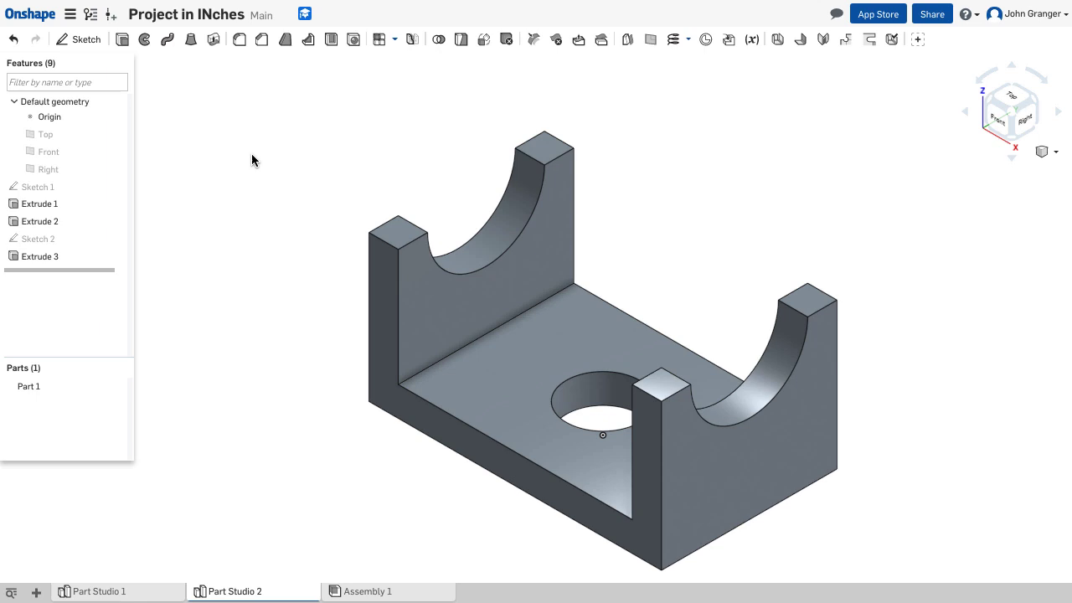
mouse_move(291, 165)
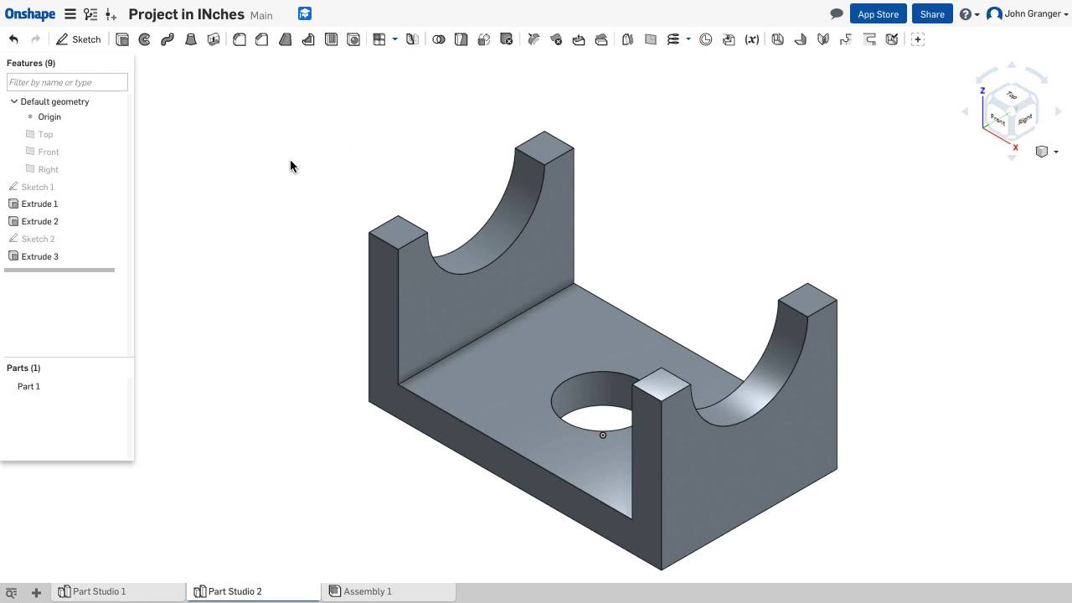
mouse_move(199, 144)
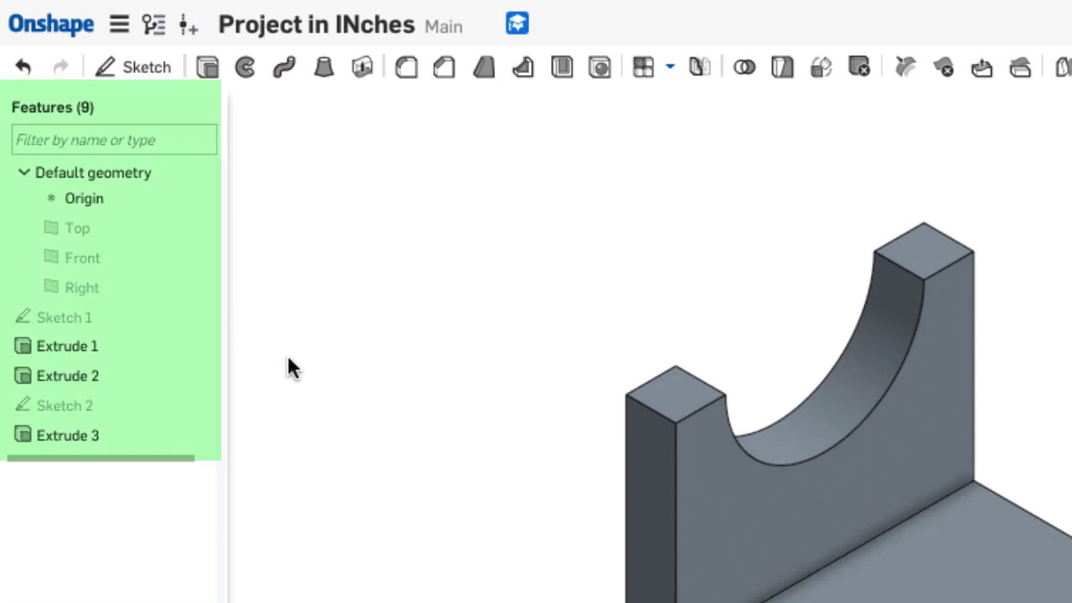
mouse_move(325, 363)
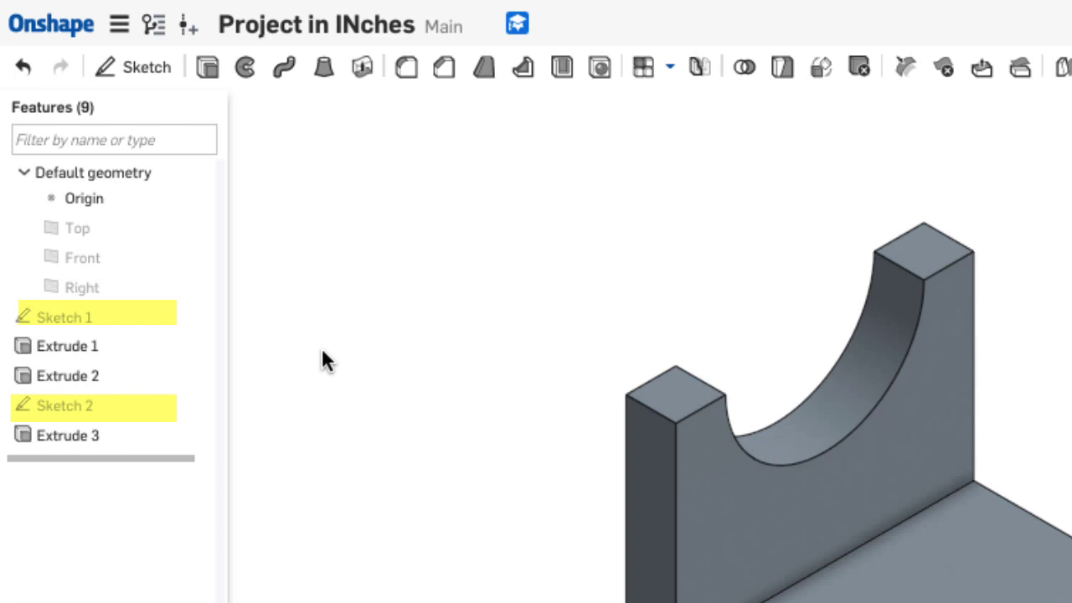
mouse_move(325, 356)
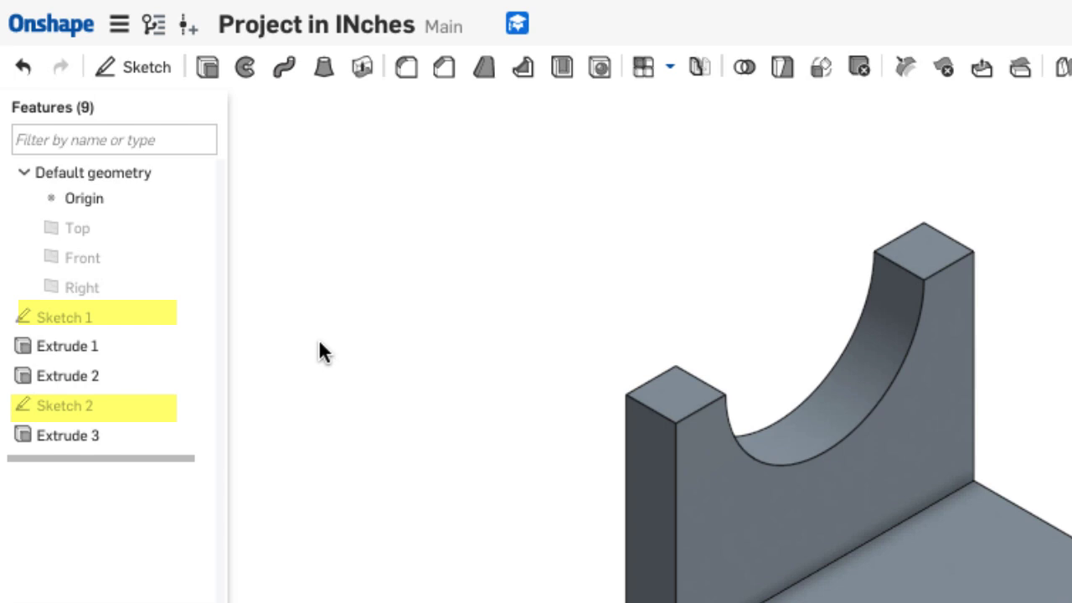